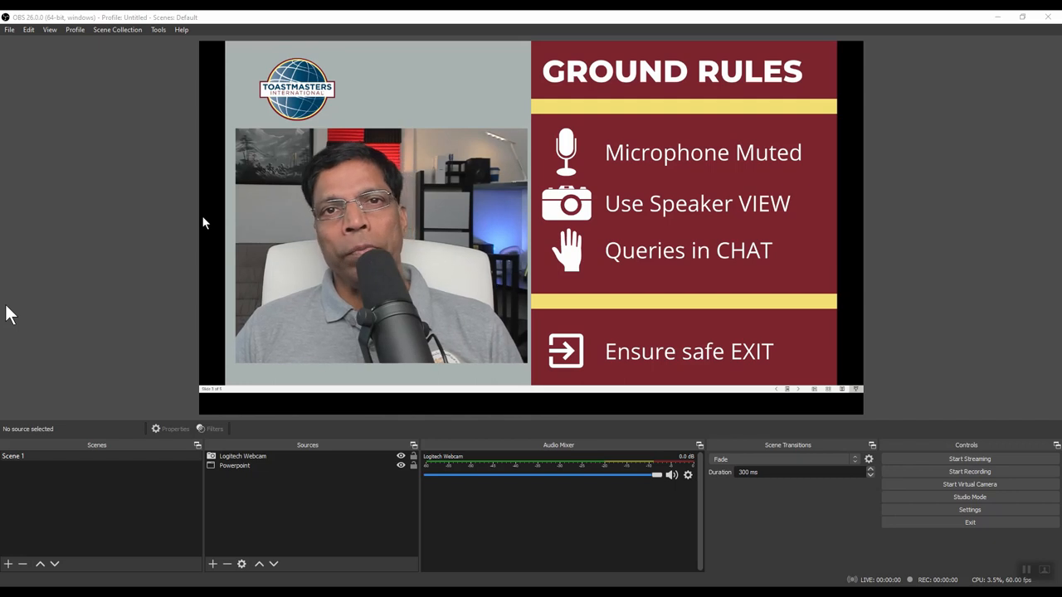
{"action": "mouse_move", "coordinate": [55, 349]}
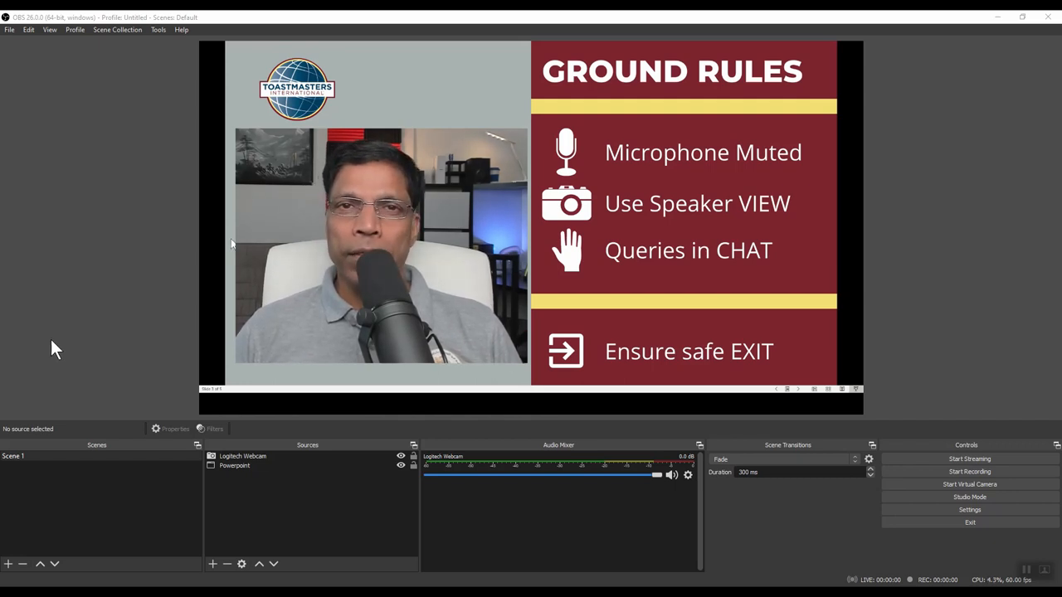
{"action": "mouse_move", "coordinate": [141, 386]}
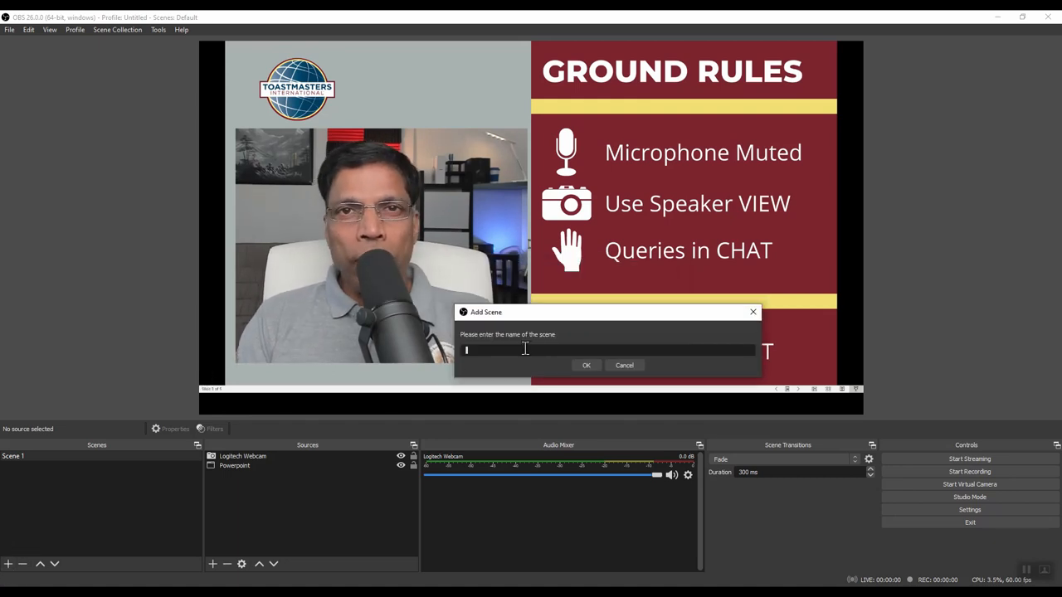
Name the new scene 'Countdown Timer' and confirm it
{"action": "type", "text": "Countdown Tim"}
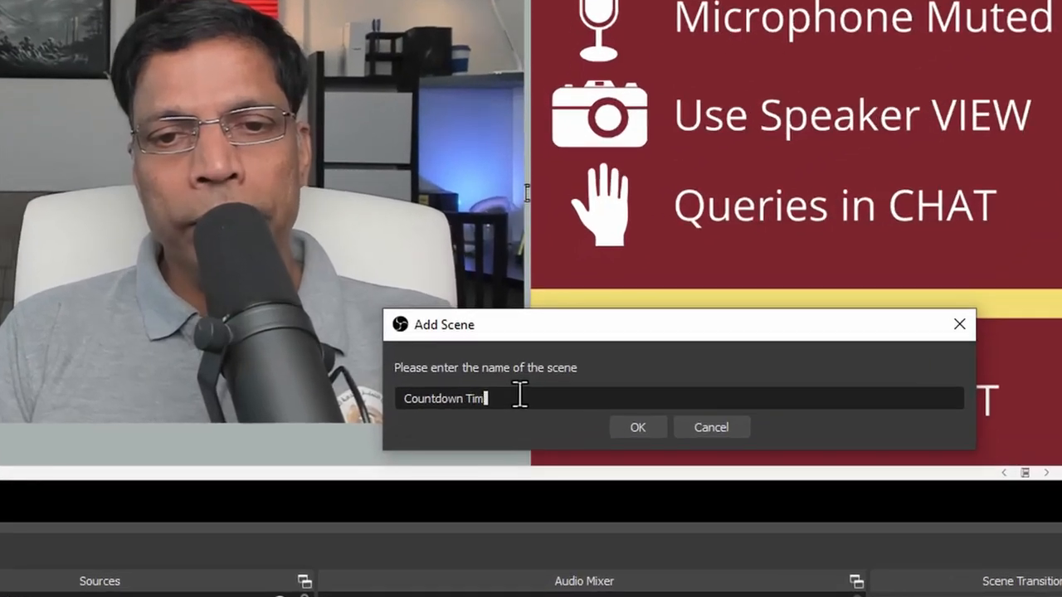
{"action": "left_click", "coordinate": [637, 426]}
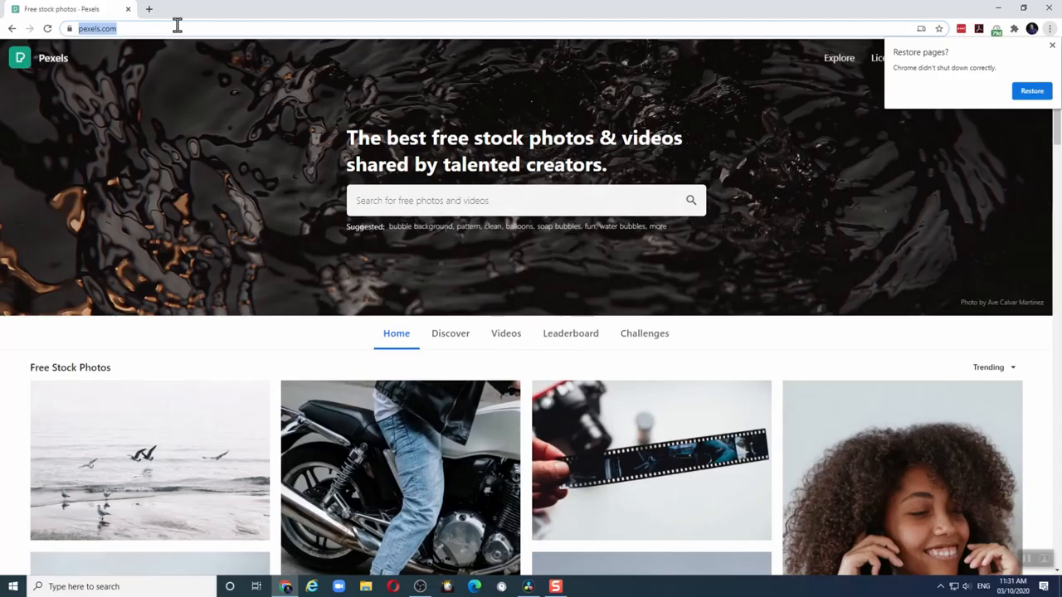
{"action": "mouse_move", "coordinate": [379, 190]}
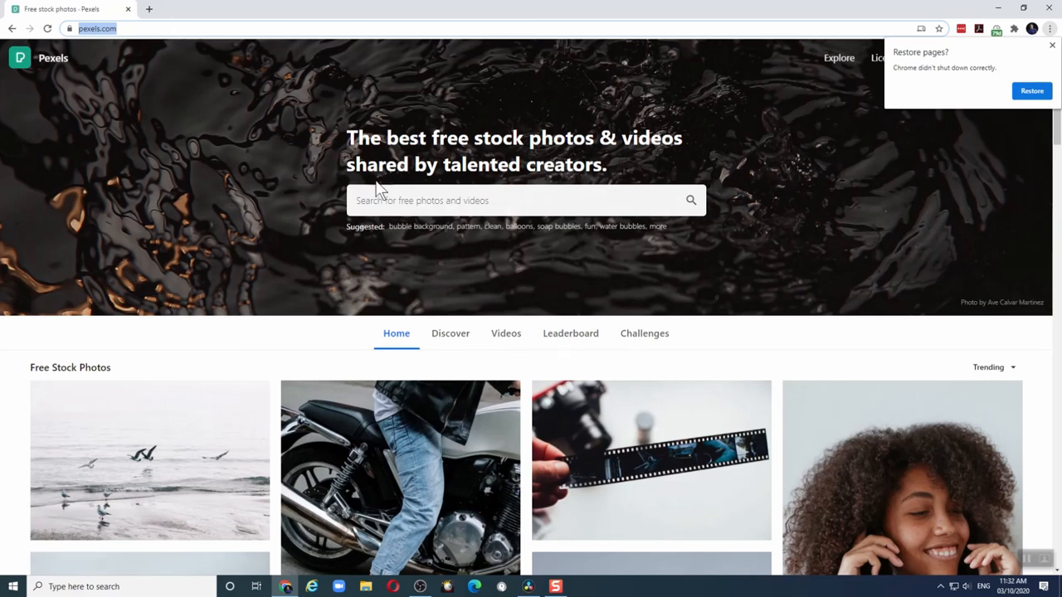
Search Pexels for 'bouncing balls' and browse down the results
{"action": "left_click", "coordinate": [523, 200]}
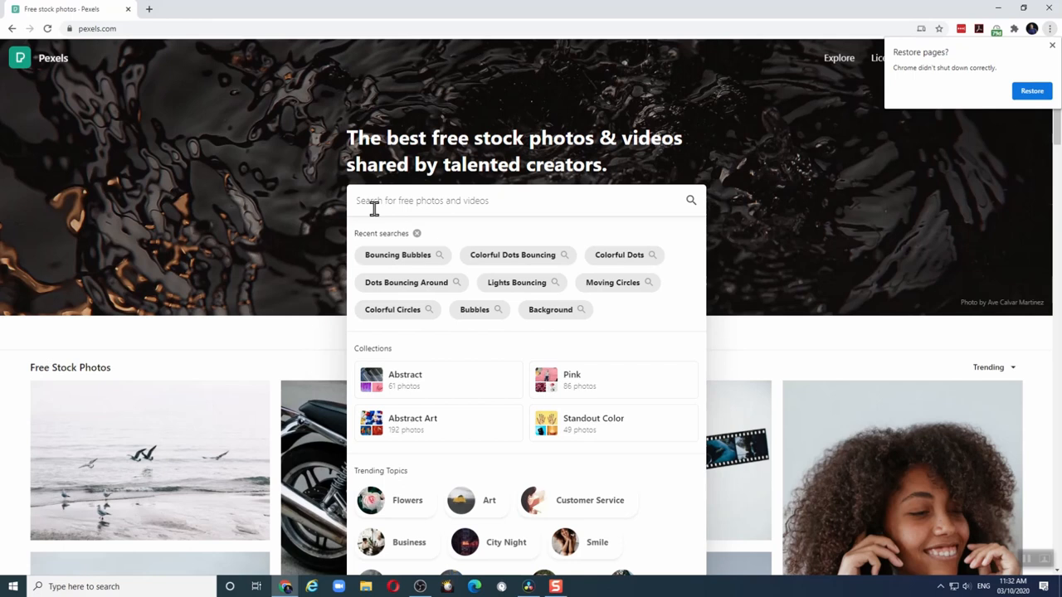
{"action": "type", "text": "bouncing balls"}
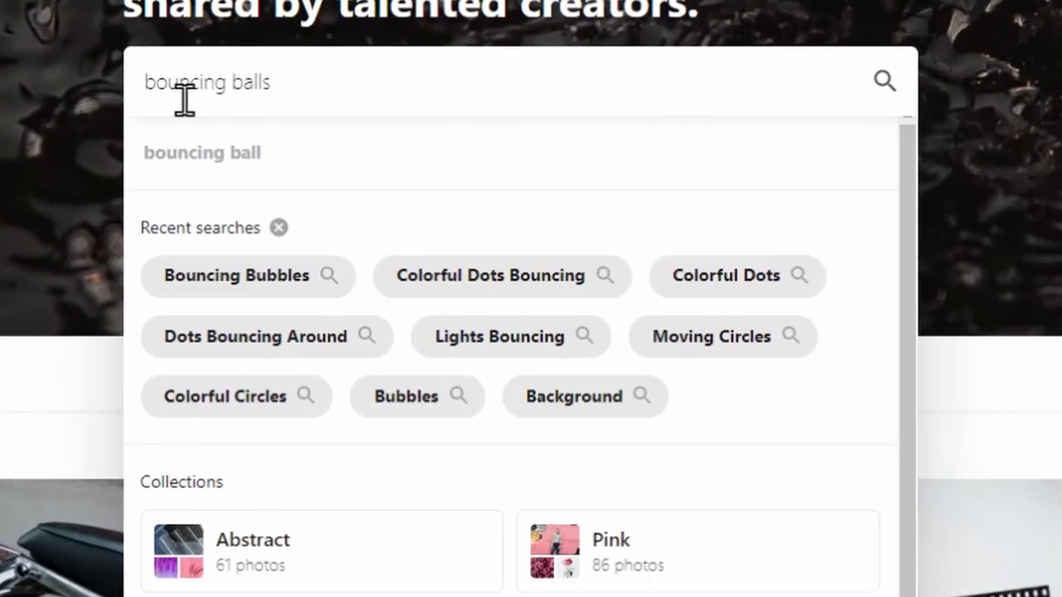
{"action": "key", "text": "Return"}
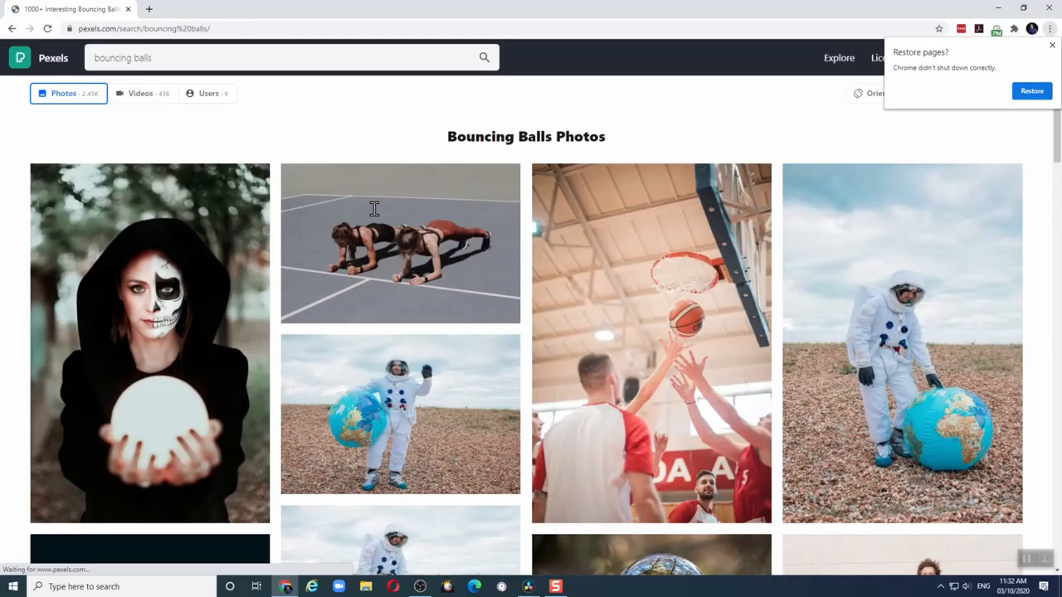
{"action": "scroll", "scroll_direction": "down", "scroll_amount": 3}
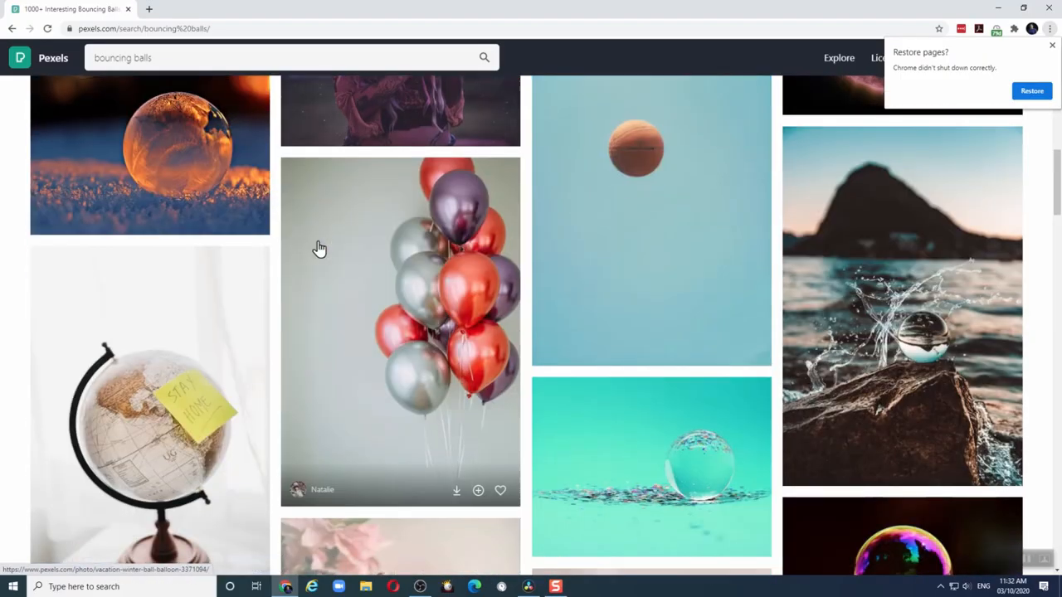
{"action": "scroll", "scroll_direction": "down", "scroll_amount": 3}
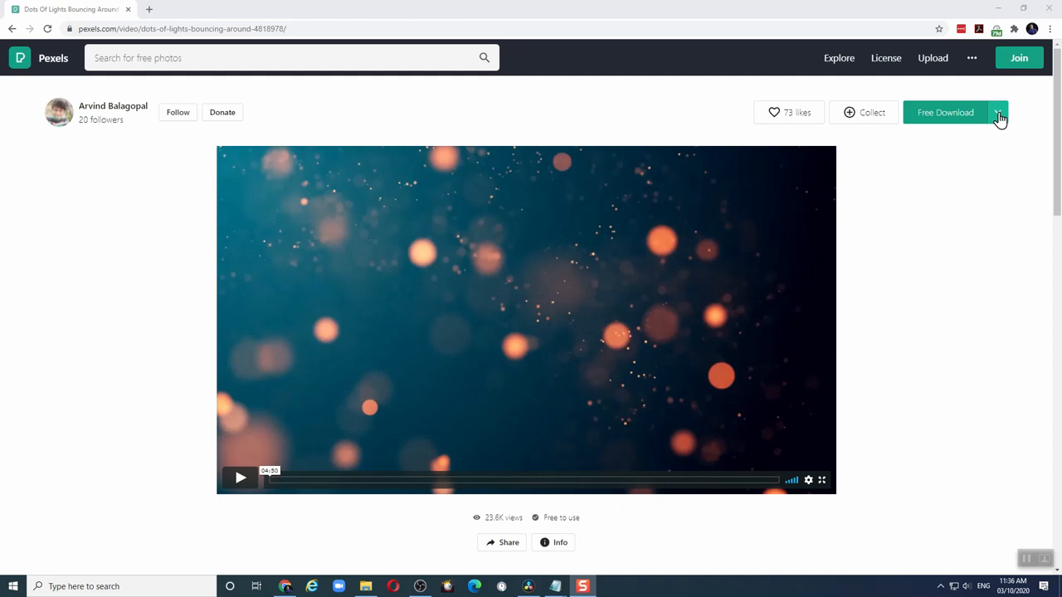
Download the dots-of-light video free at Original 1920 x 1080 size
{"action": "left_click", "coordinate": [999, 112]}
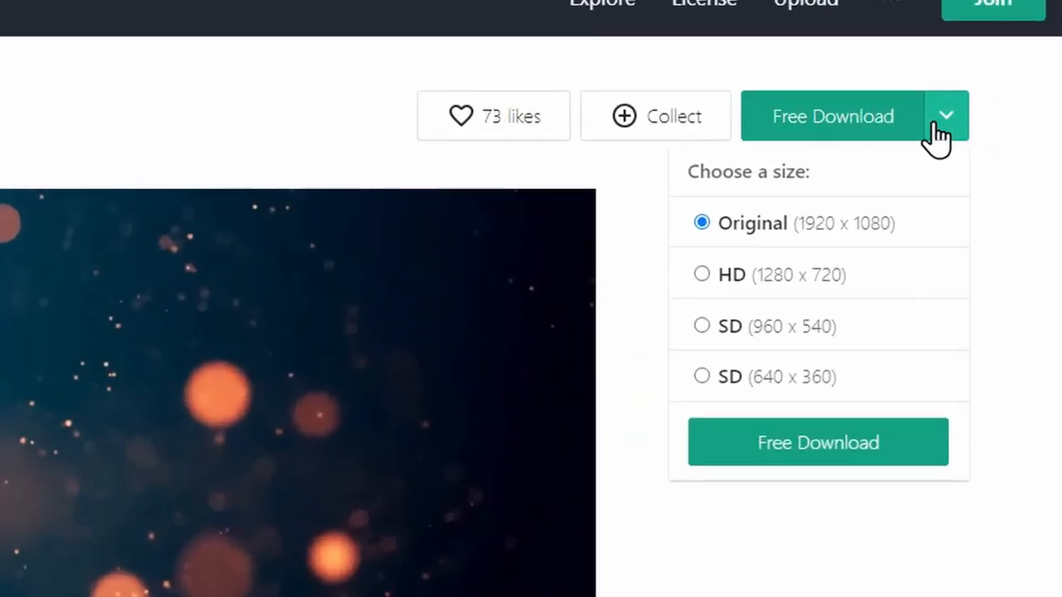
{"action": "mouse_move", "coordinate": [735, 282]}
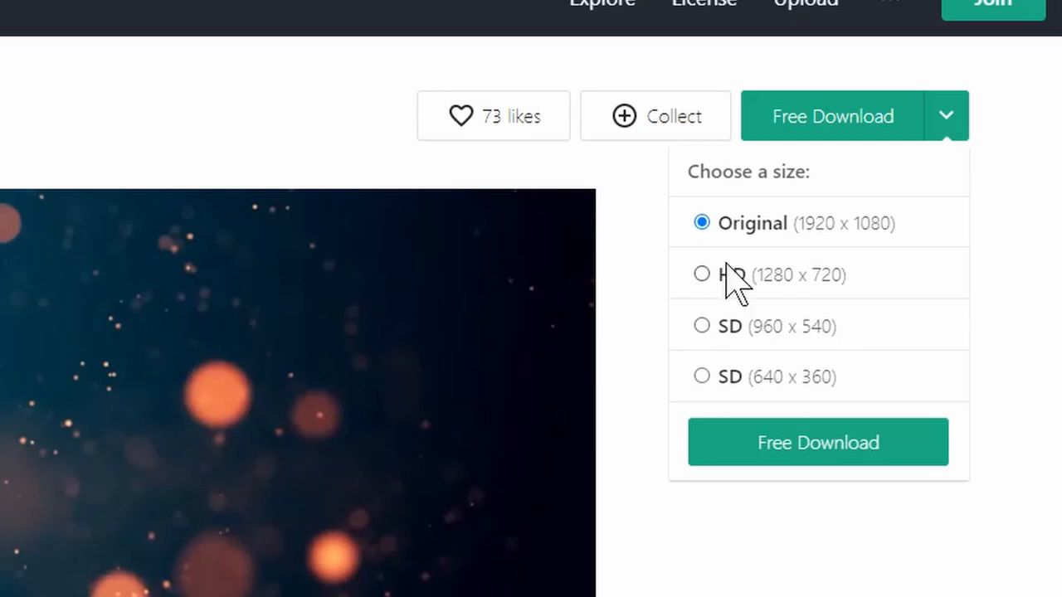
{"action": "mouse_move", "coordinate": [867, 249]}
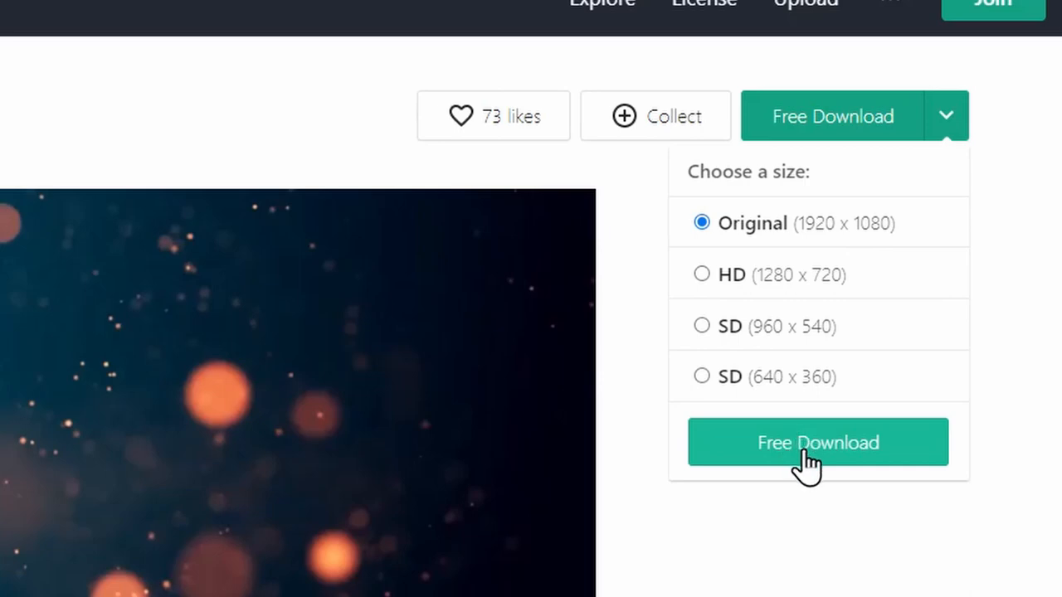
{"action": "left_click", "coordinate": [817, 442]}
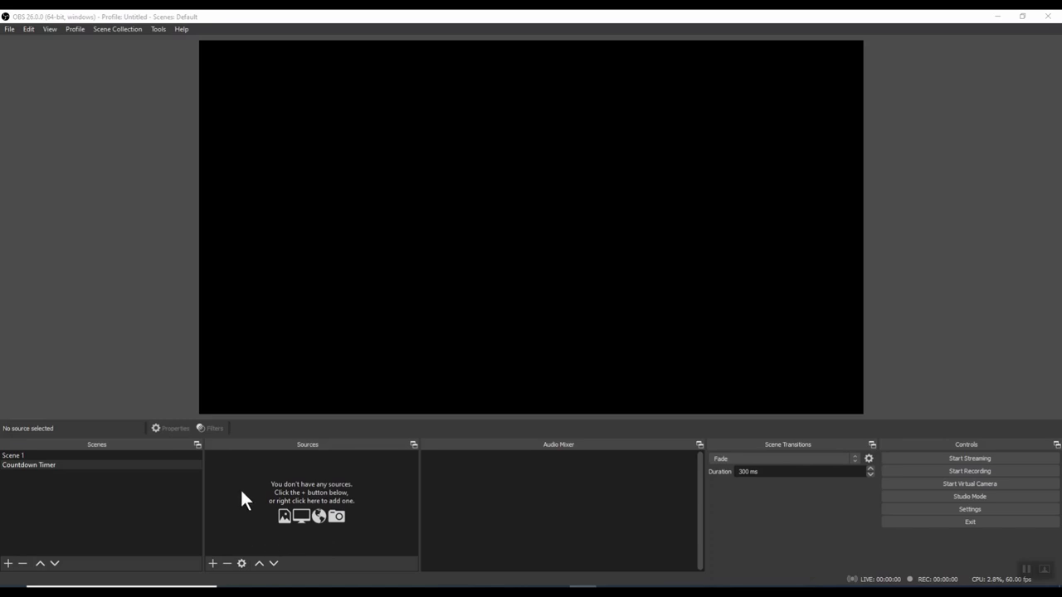
Add a Media Source 'Video' playing production ID_4818978.mp4 from the Desktop
{"action": "left_click", "coordinate": [212, 563]}
{"action": "type", "text": "Video"}
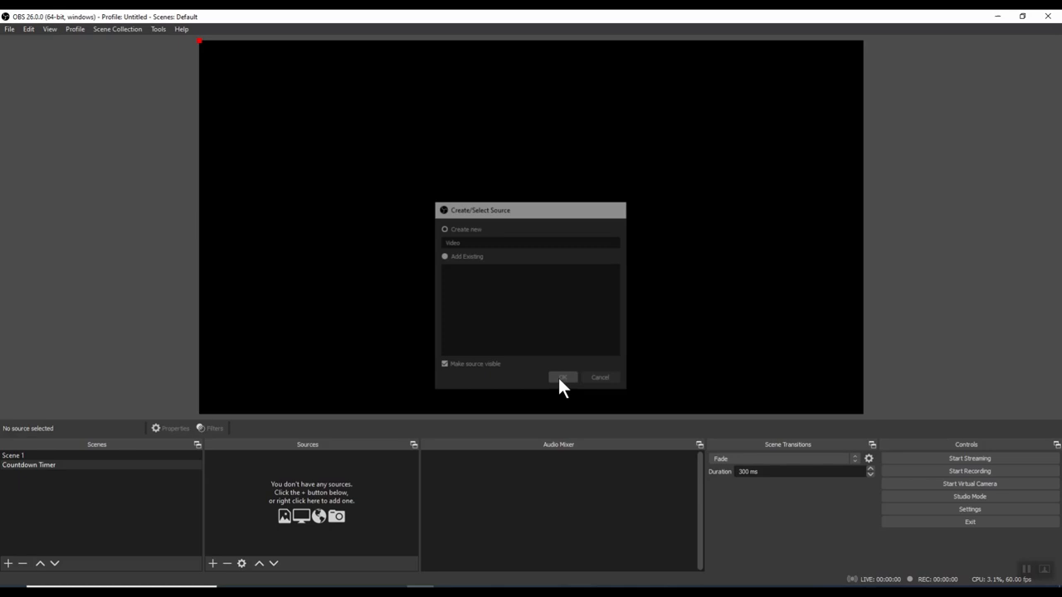
{"action": "left_click", "coordinate": [563, 378]}
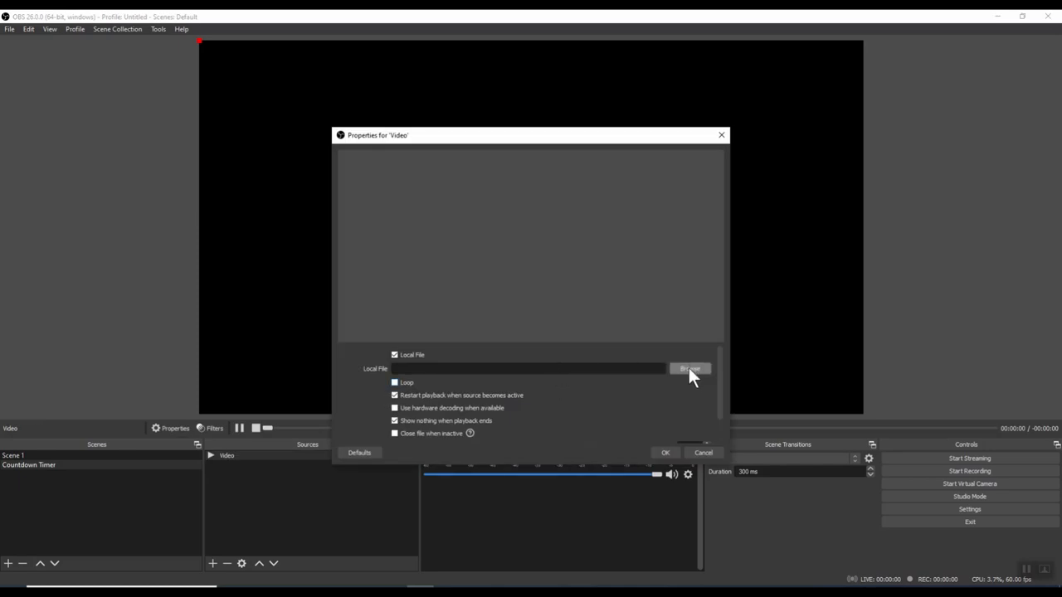
{"action": "left_click", "coordinate": [690, 368]}
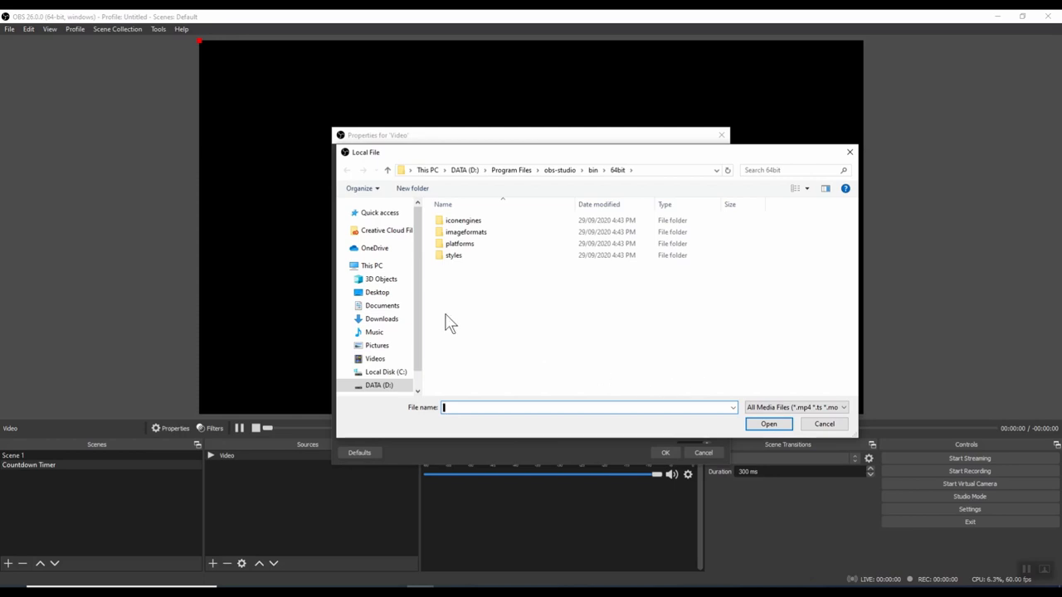
{"action": "left_click", "coordinate": [378, 292]}
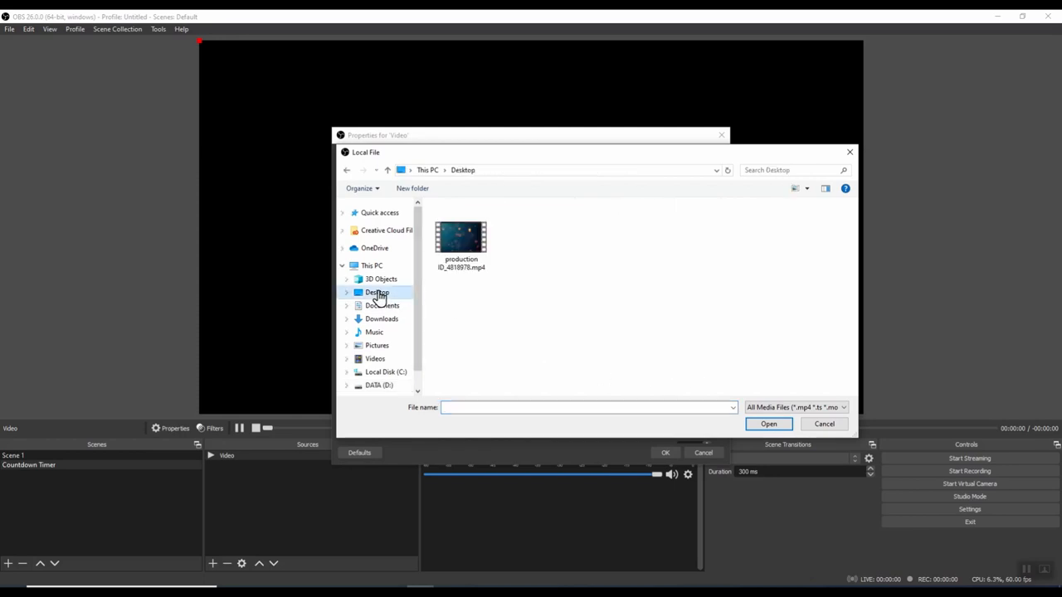
{"action": "left_click", "coordinate": [461, 237]}
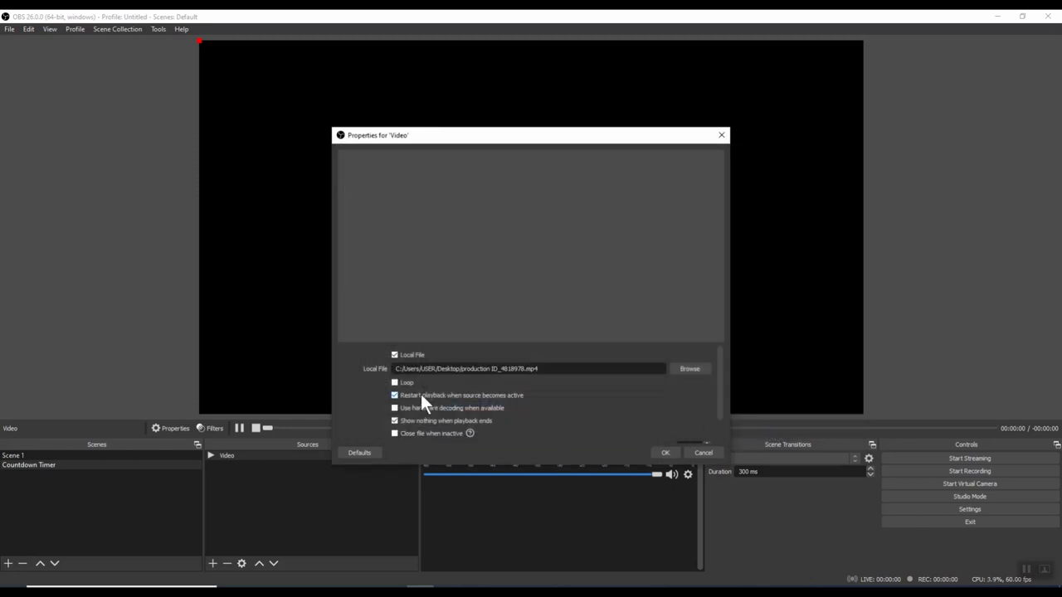
{"action": "left_click", "coordinate": [395, 395]}
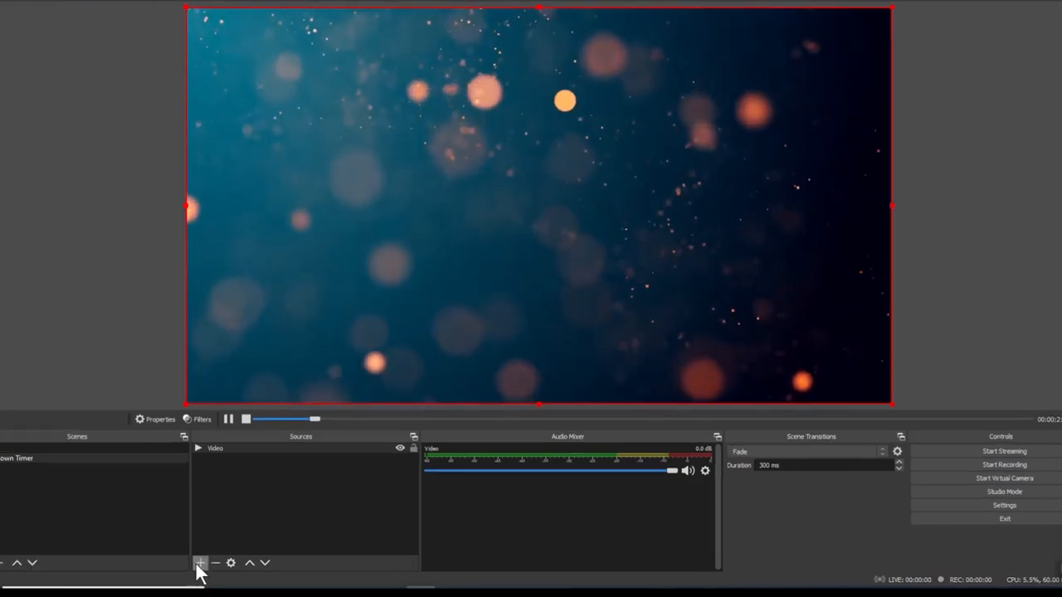
Add an Image source 'Logo' with transparent yuva logo.png and resize it in the corner
{"action": "left_click", "coordinate": [199, 563]}
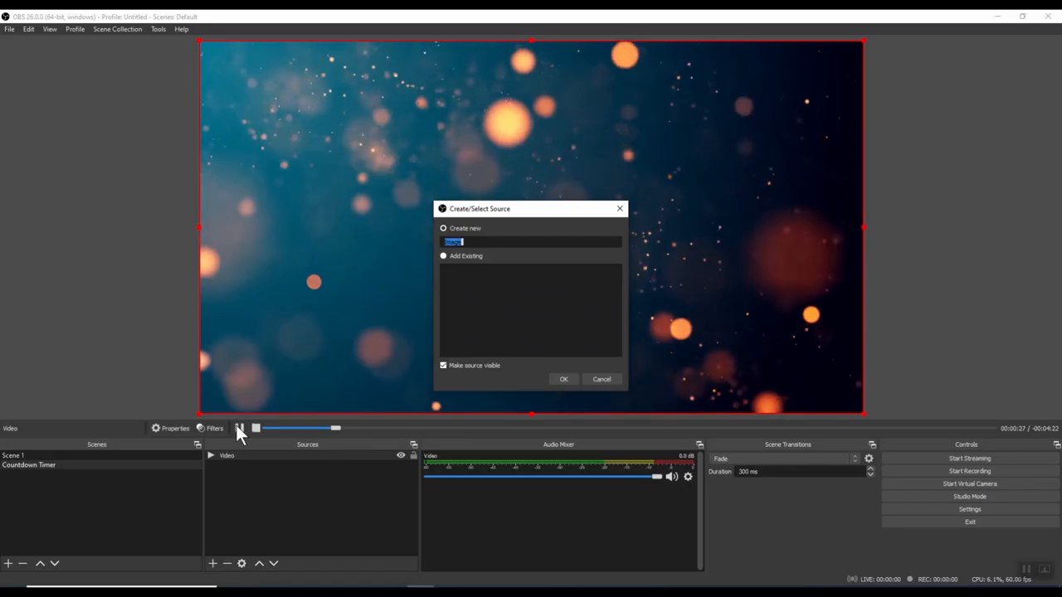
{"action": "type", "text": "Logo"}
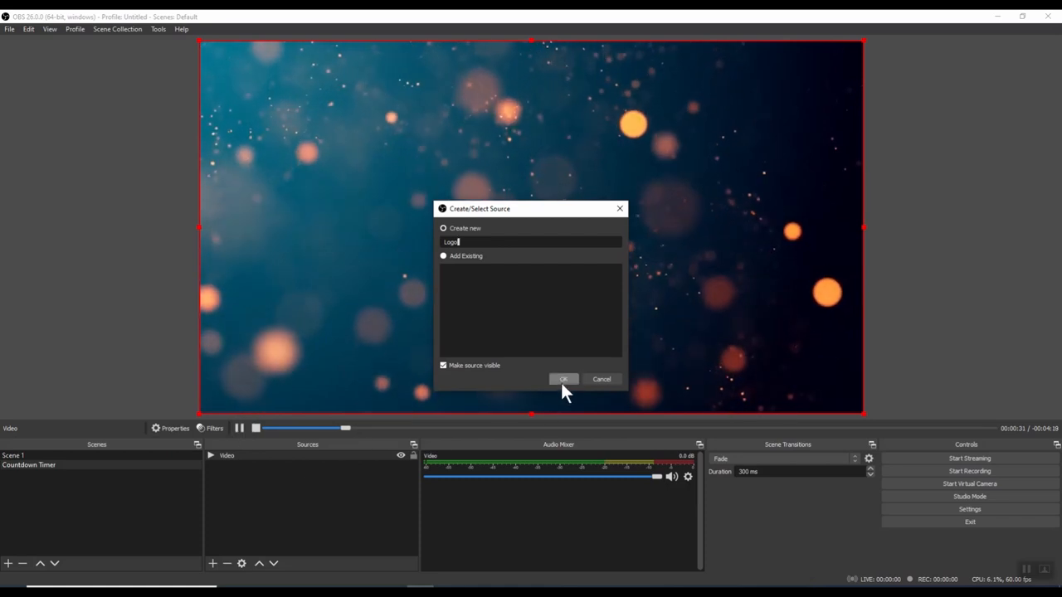
{"action": "left_click", "coordinate": [563, 379]}
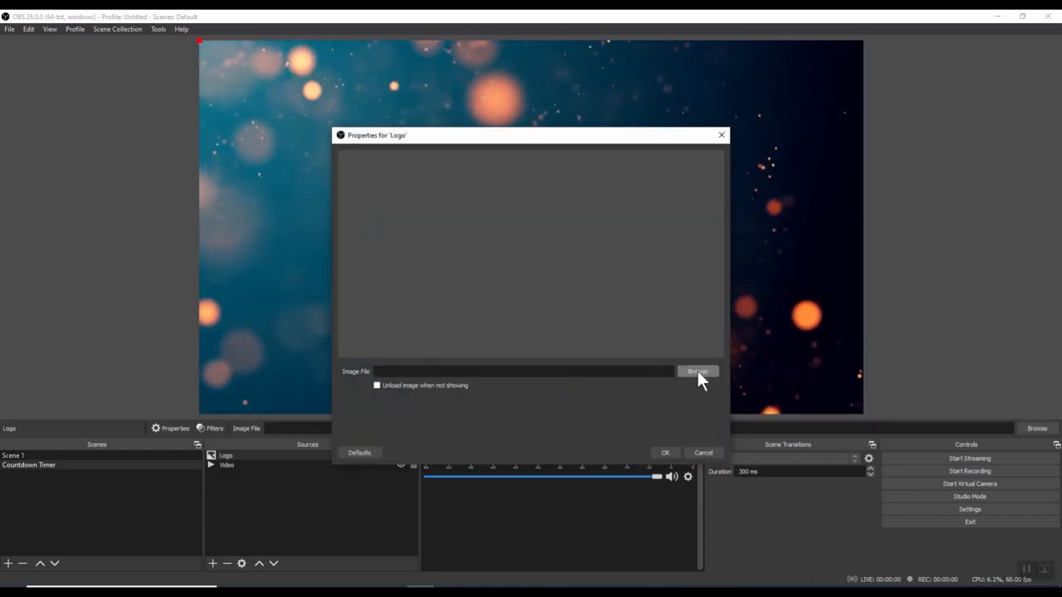
{"action": "left_click", "coordinate": [697, 371]}
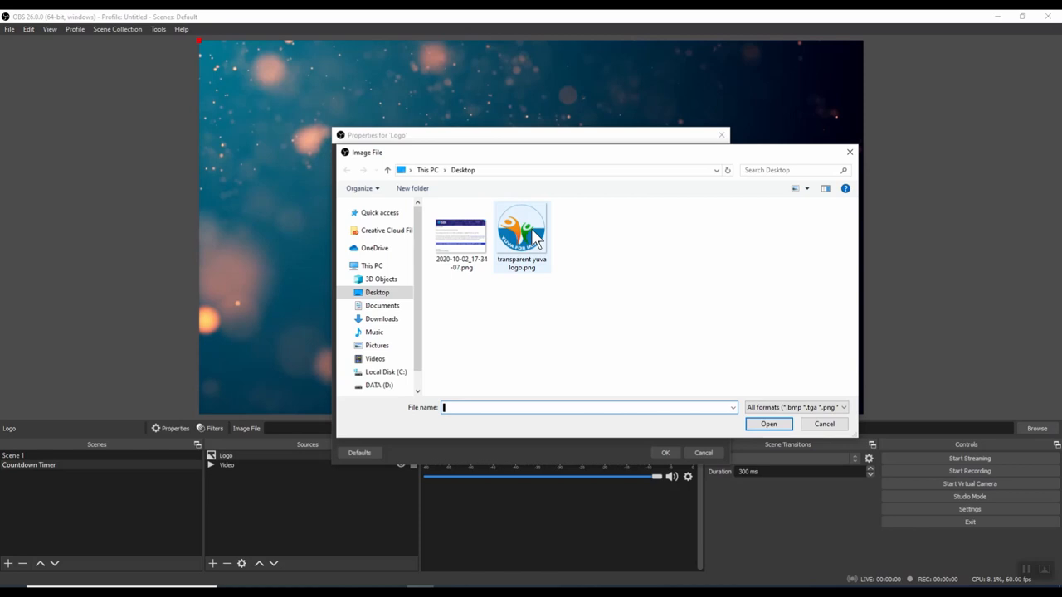
{"action": "left_click", "coordinate": [521, 231]}
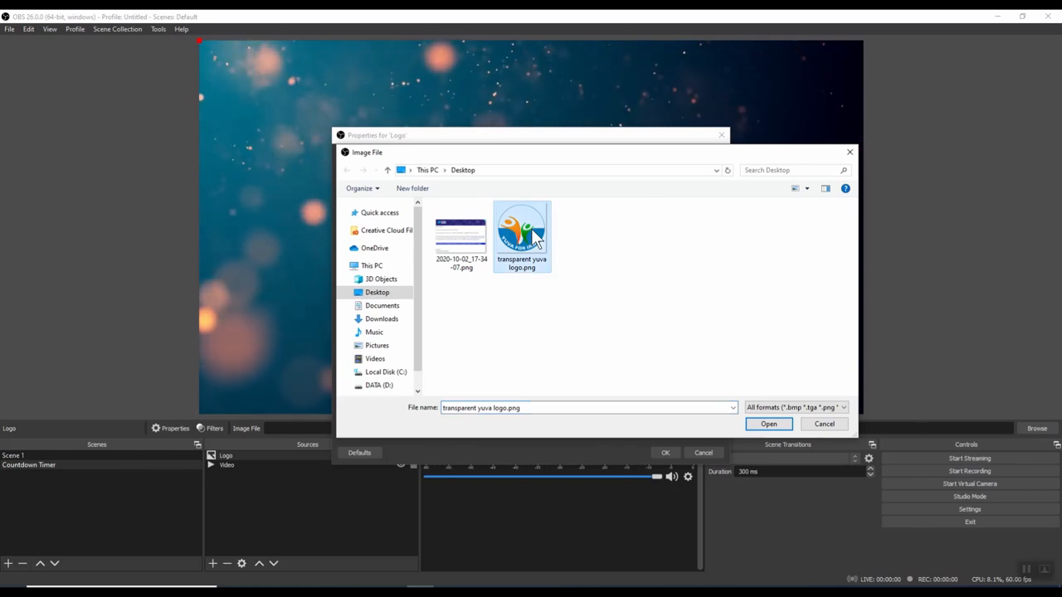
{"action": "mouse_move", "coordinate": [768, 424]}
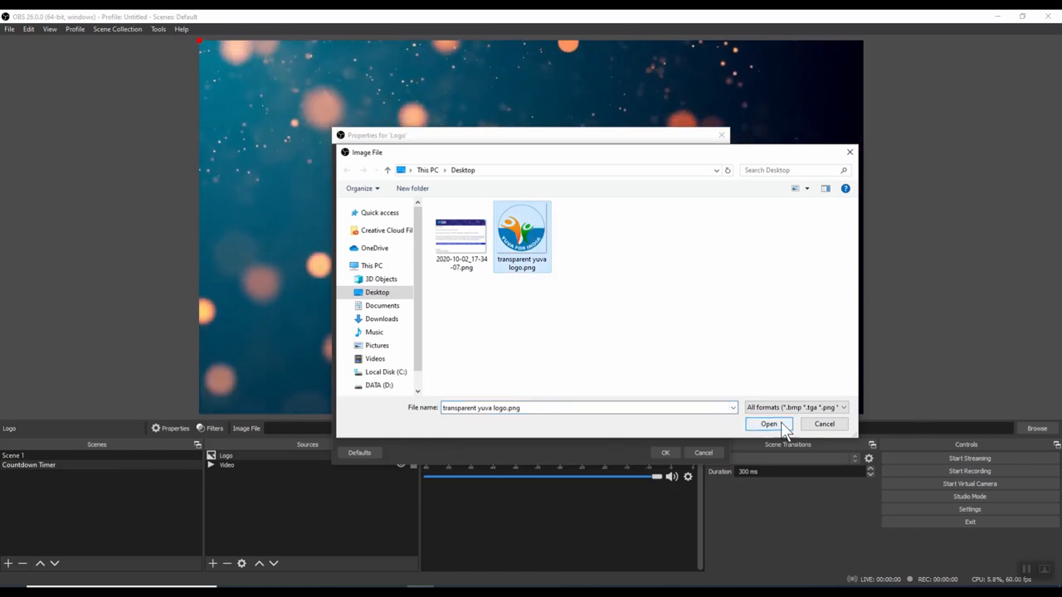
{"action": "left_click", "coordinate": [768, 424]}
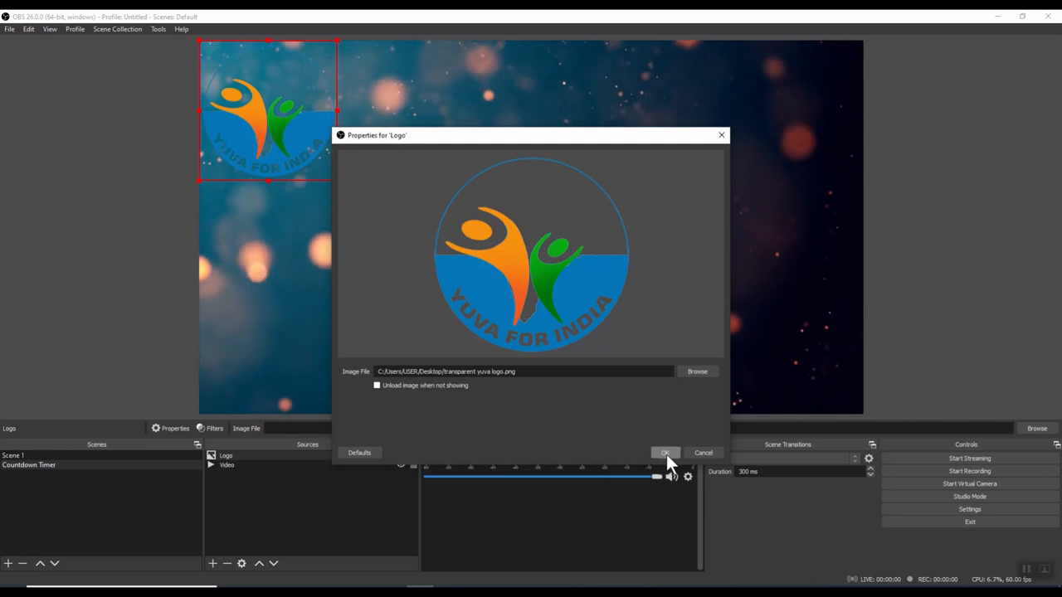
{"action": "left_click", "coordinate": [665, 453]}
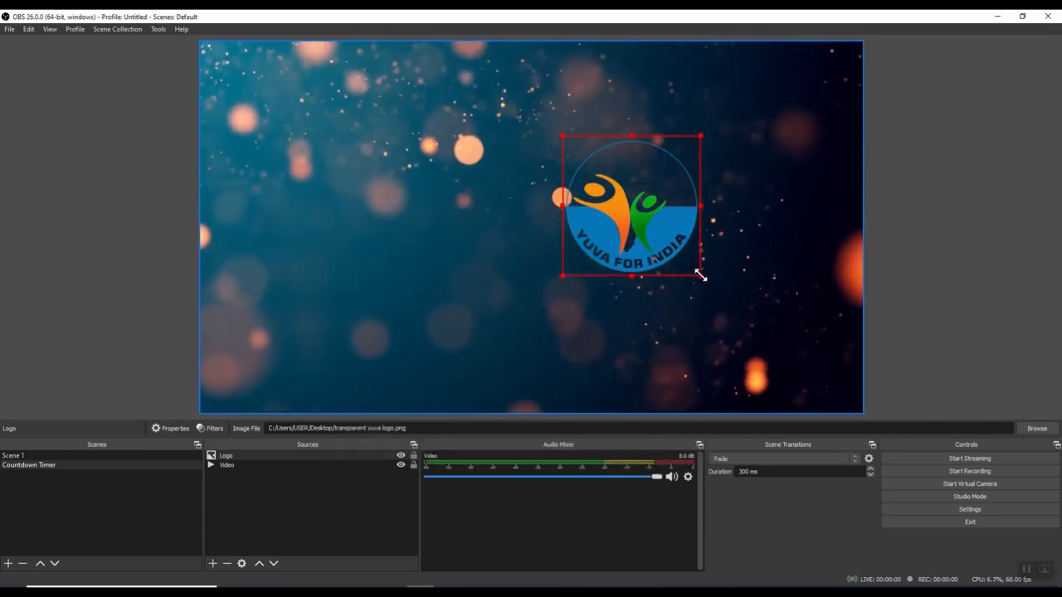
{"action": "left_click_drag", "start_coordinate": [631, 204], "coordinate": [792, 96]}
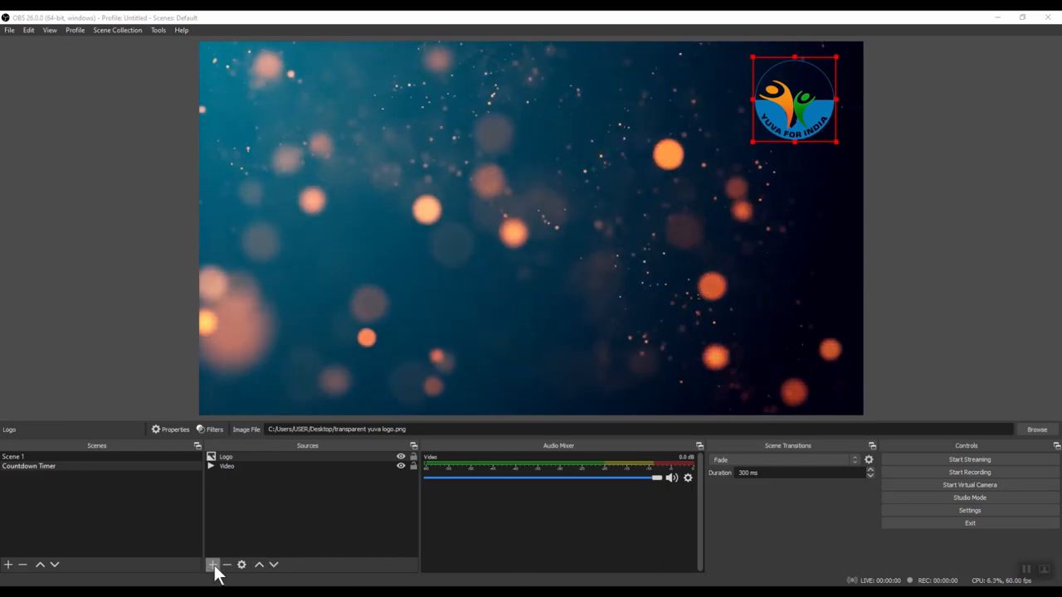
Add a Text (GDI+) source 'Heading' reading PHOTOGRAPHY WORKSHOP at the upper centre
{"action": "left_click", "coordinate": [212, 565]}
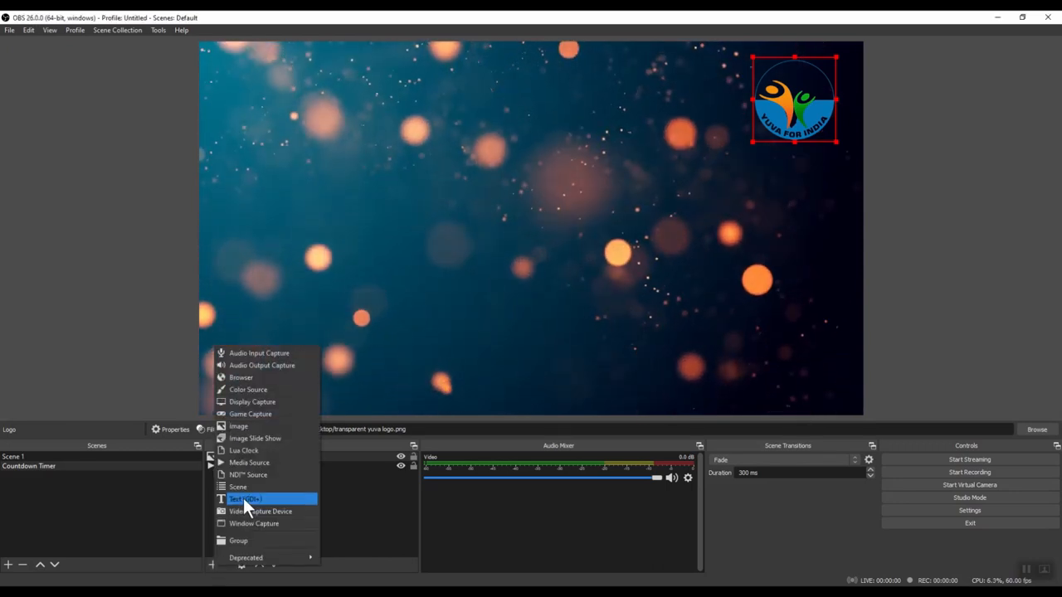
{"action": "left_click", "coordinate": [245, 499]}
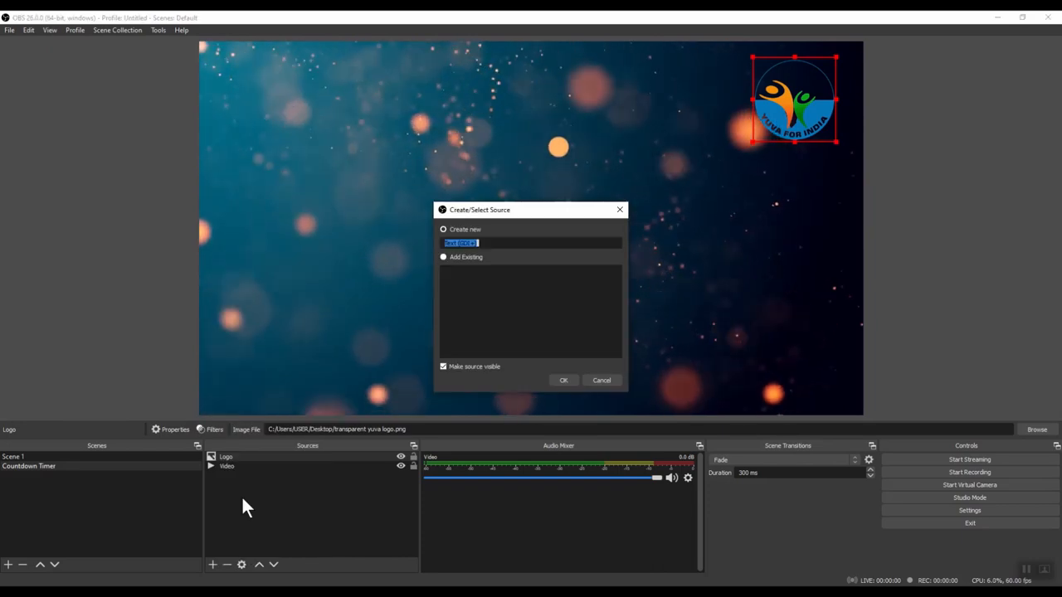
{"action": "type", "text": "Heading"}
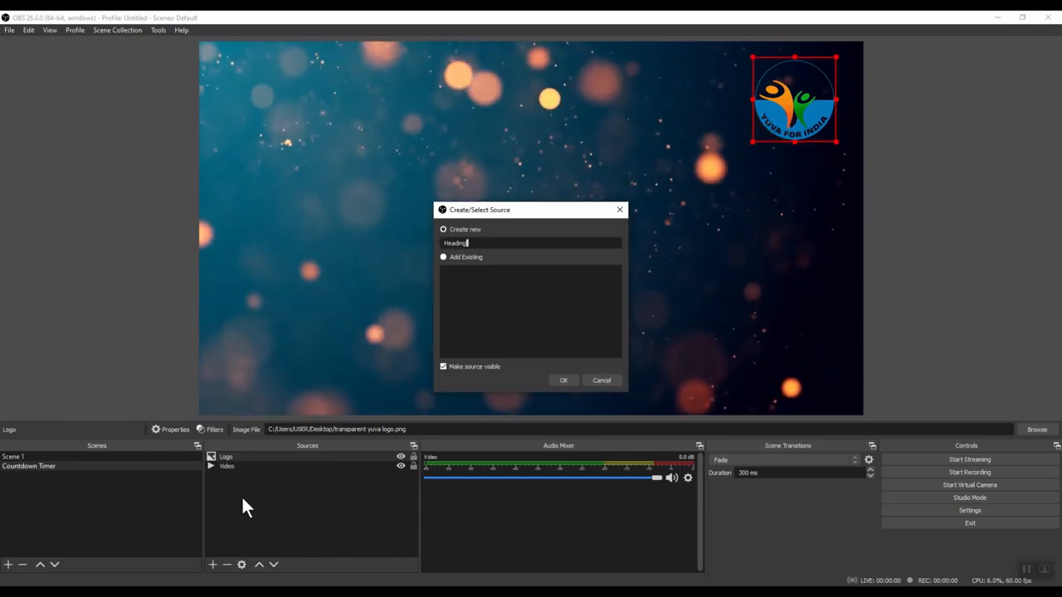
{"action": "left_click", "coordinate": [563, 380]}
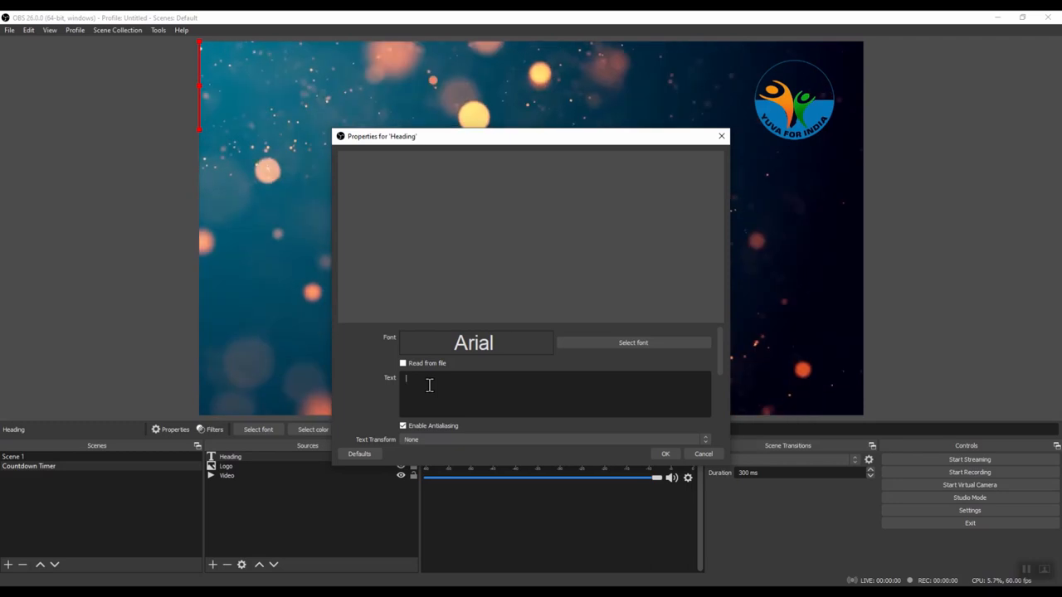
{"action": "type", "text": "PHOTOGRAPHY WORKSHOP"}
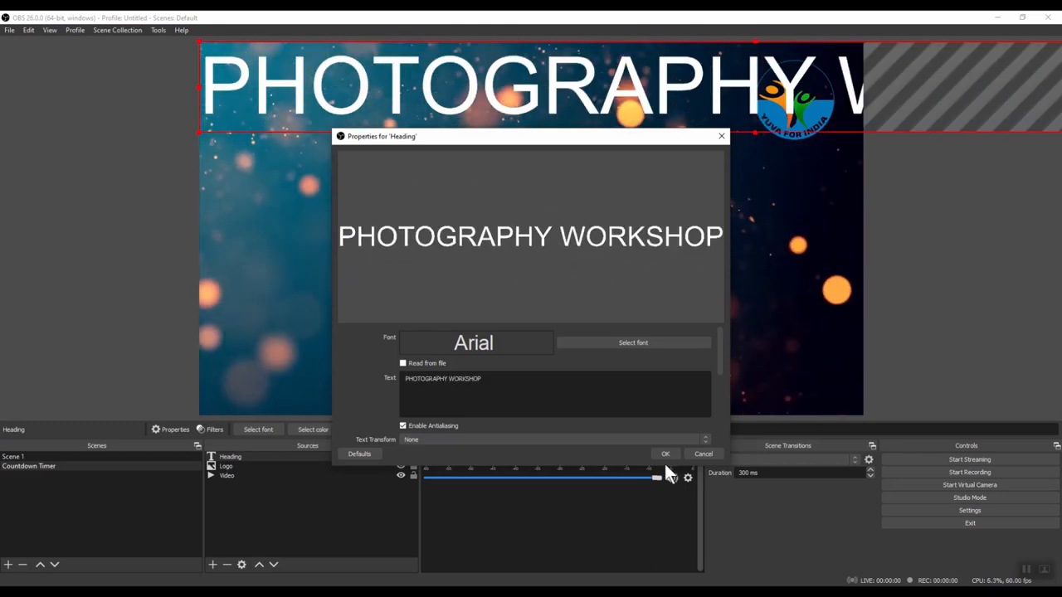
{"action": "left_click", "coordinate": [666, 454]}
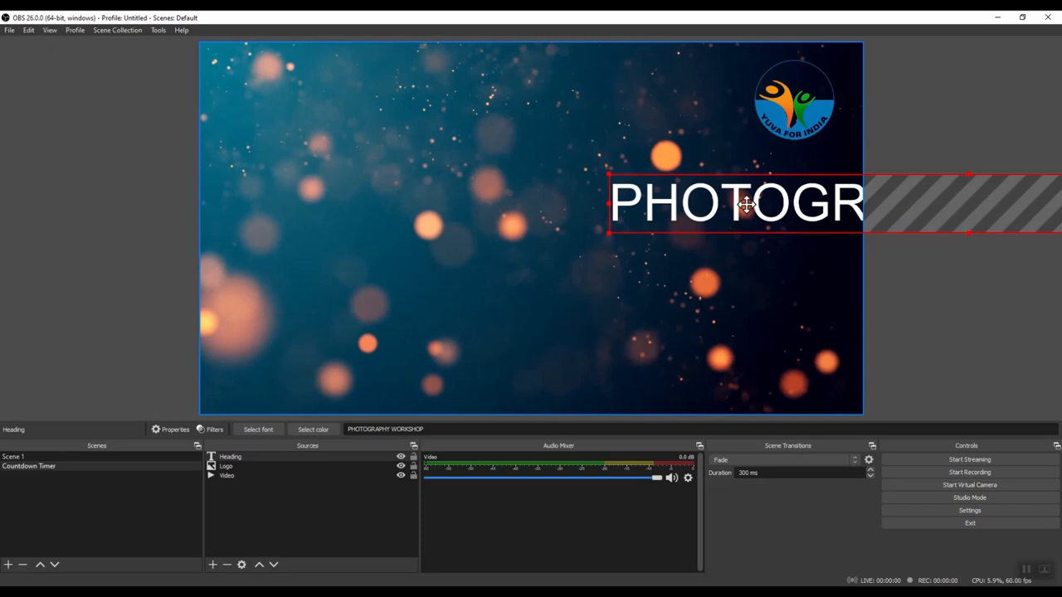
{"action": "left_click_drag", "start_coordinate": [747, 204], "coordinate": [539, 187]}
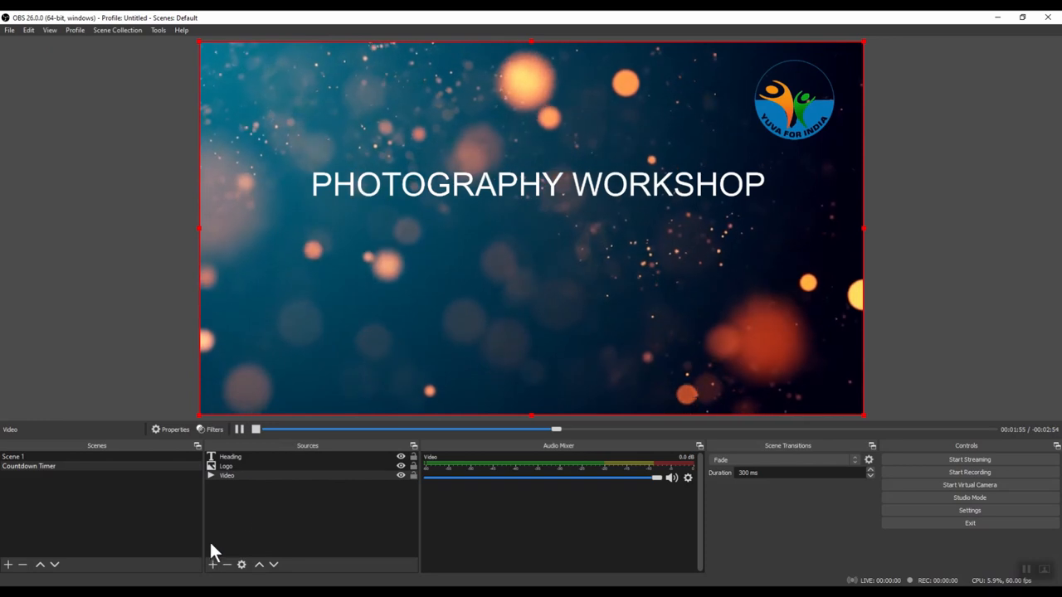
Add a Text (GDI+) source 'Sub-Heading' reading WILL START IN... below the heading
{"action": "left_click", "coordinate": [213, 565]}
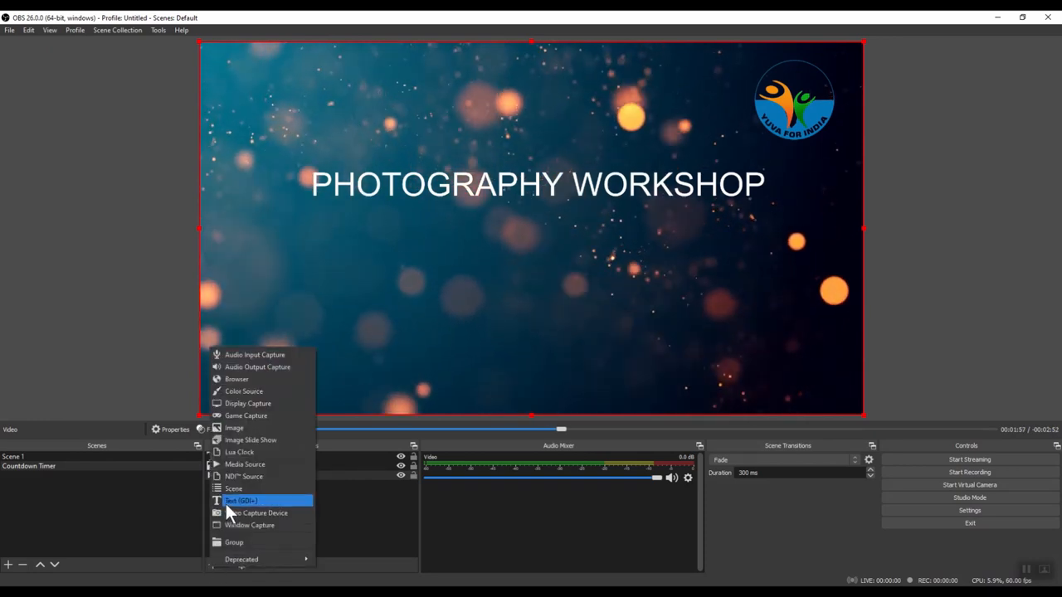
{"action": "left_click", "coordinate": [241, 500]}
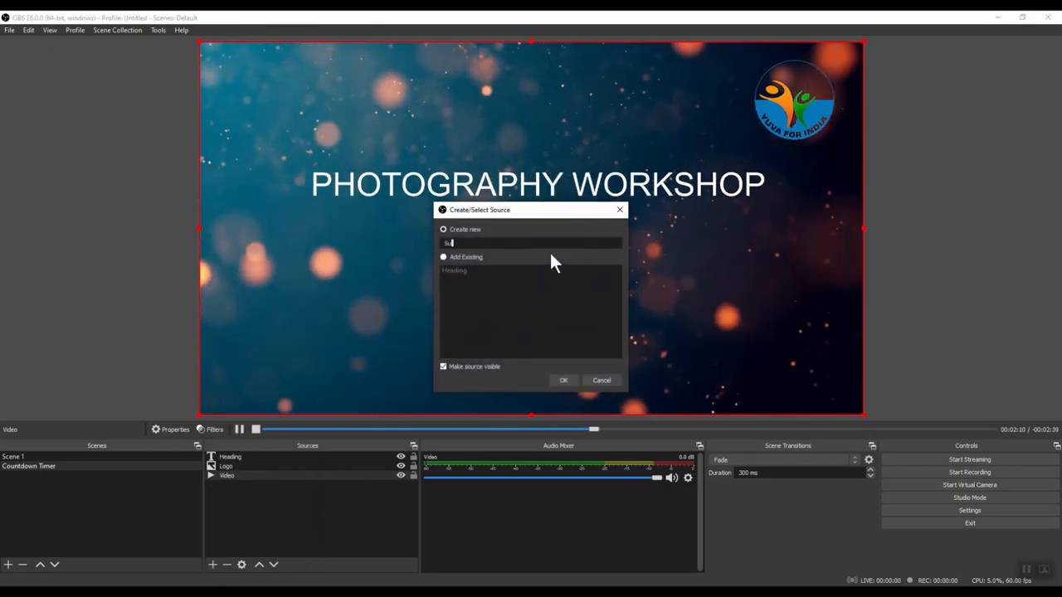
{"action": "type", "text": "Sub-Heading"}
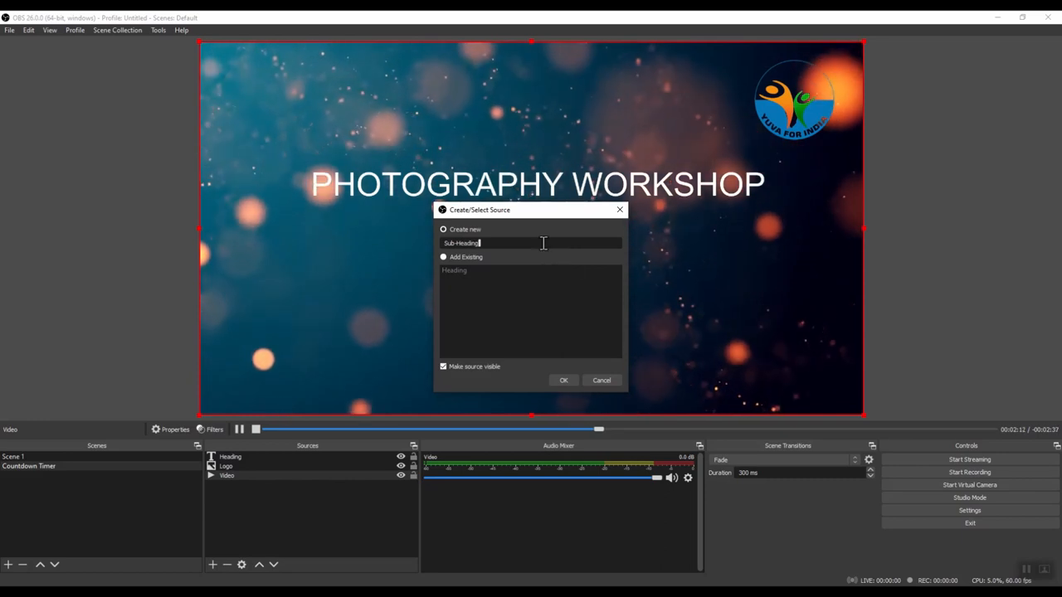
{"action": "left_click", "coordinate": [564, 380]}
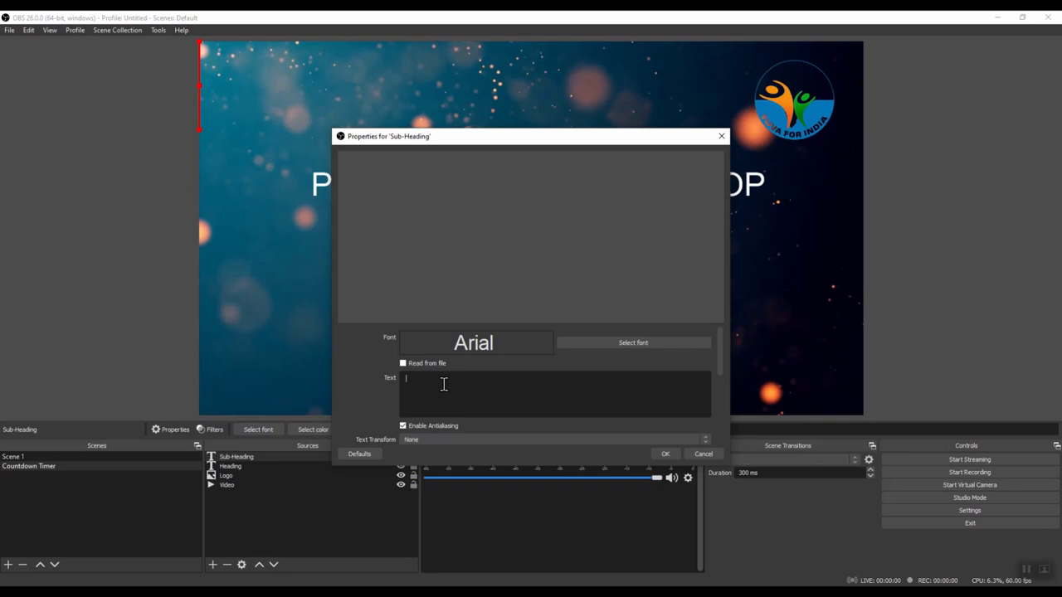
{"action": "type", "text": "WILL START IN..."}
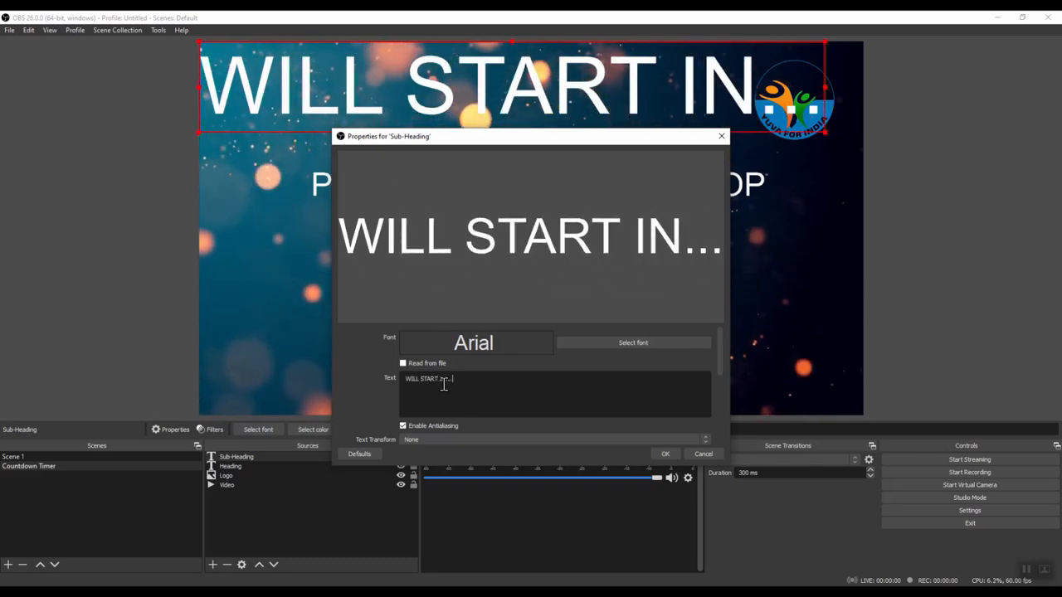
{"action": "left_click", "coordinate": [664, 454]}
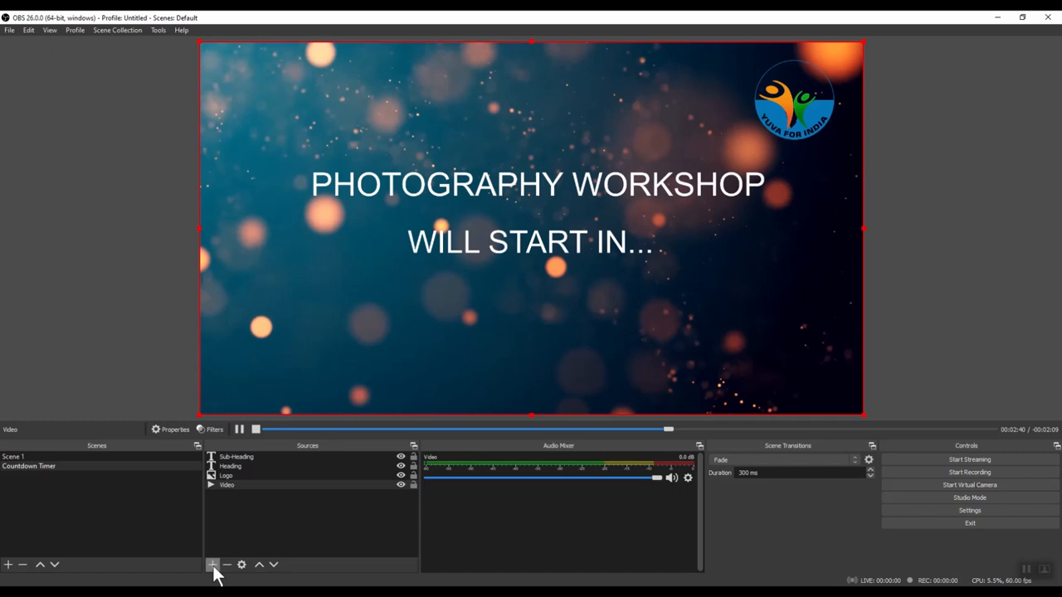
Add a Text (GDI+) source 'Timer Text' reading 00:00:00, enlarged below the sub-heading
{"action": "left_click", "coordinate": [212, 565]}
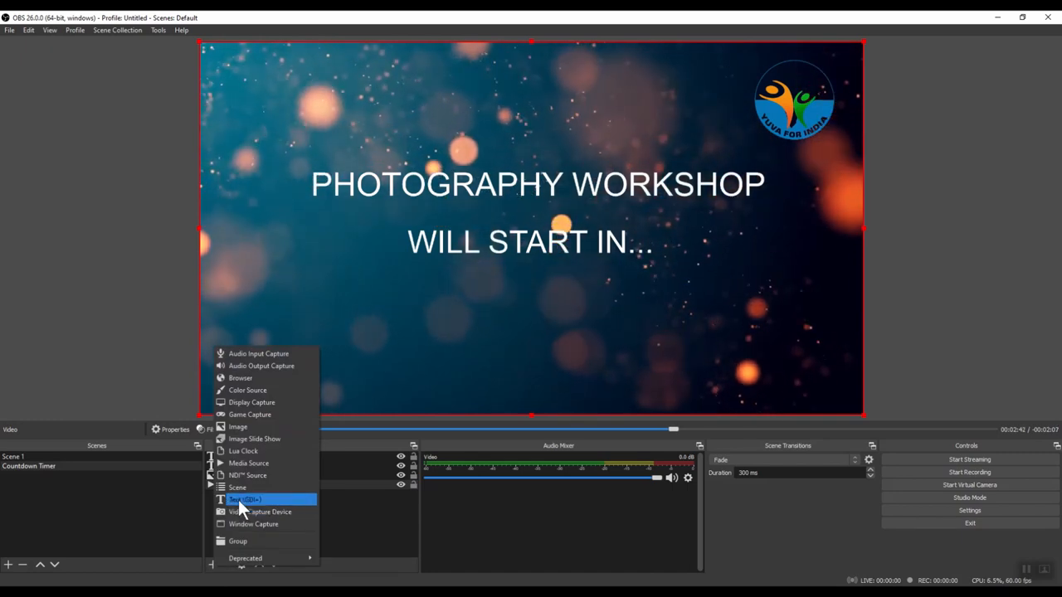
{"action": "left_click", "coordinate": [245, 499]}
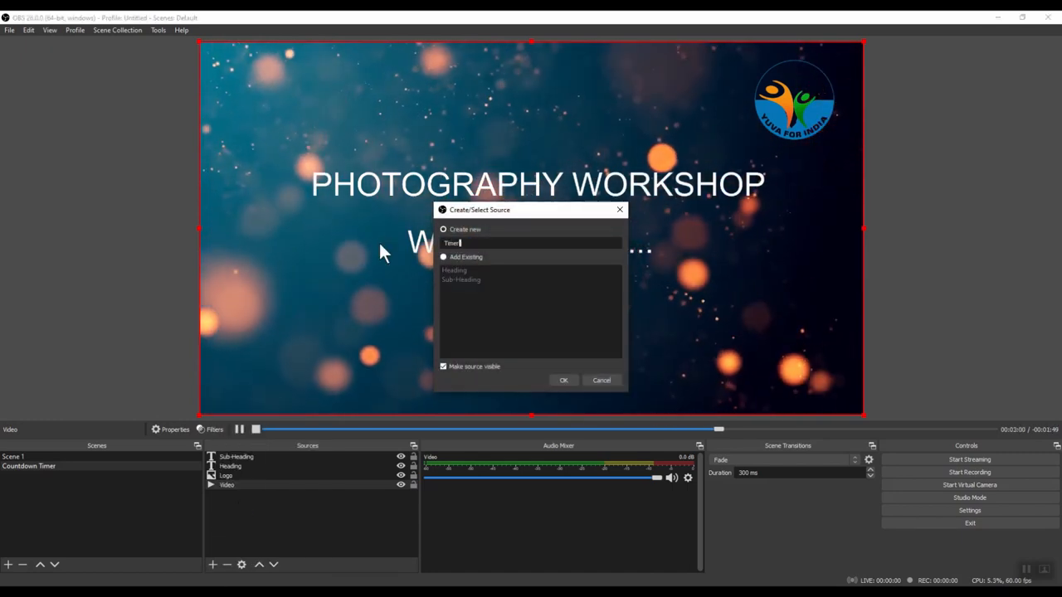
{"action": "type", "text": "Text"}
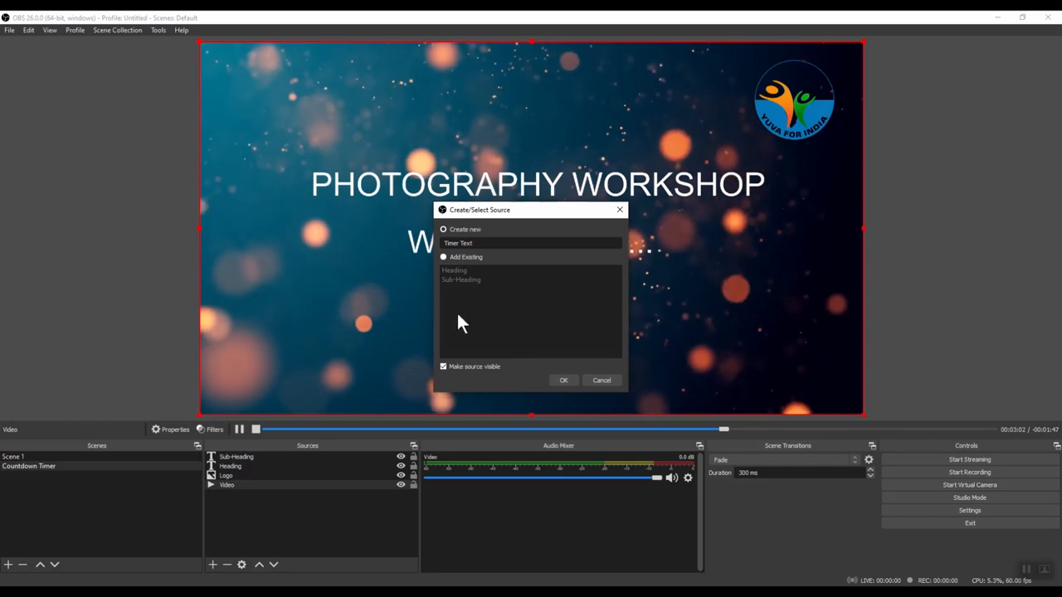
{"action": "left_click", "coordinate": [563, 380]}
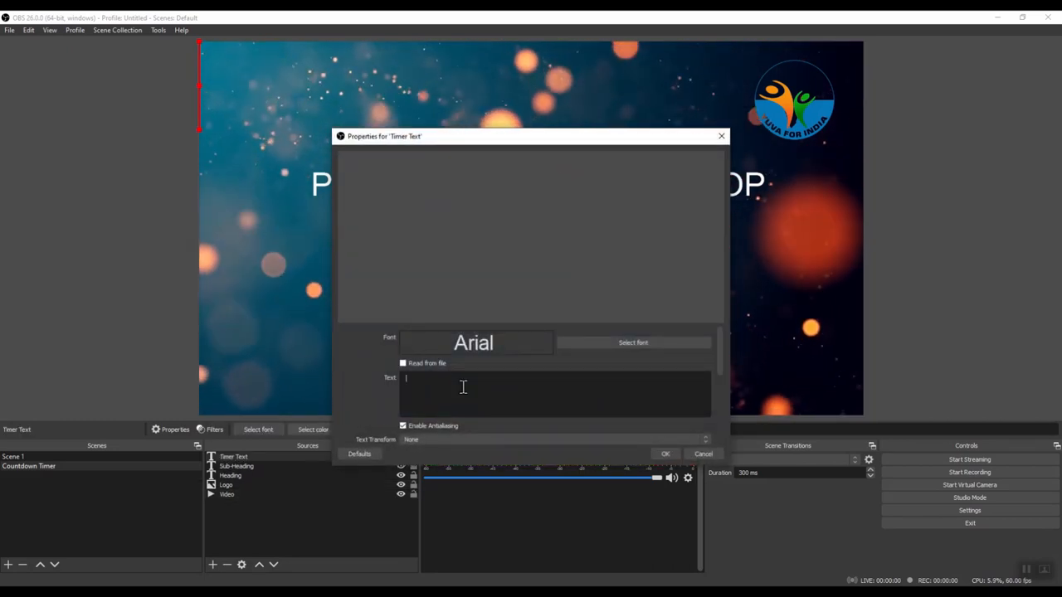
{"action": "type", "text": "00:00:00"}
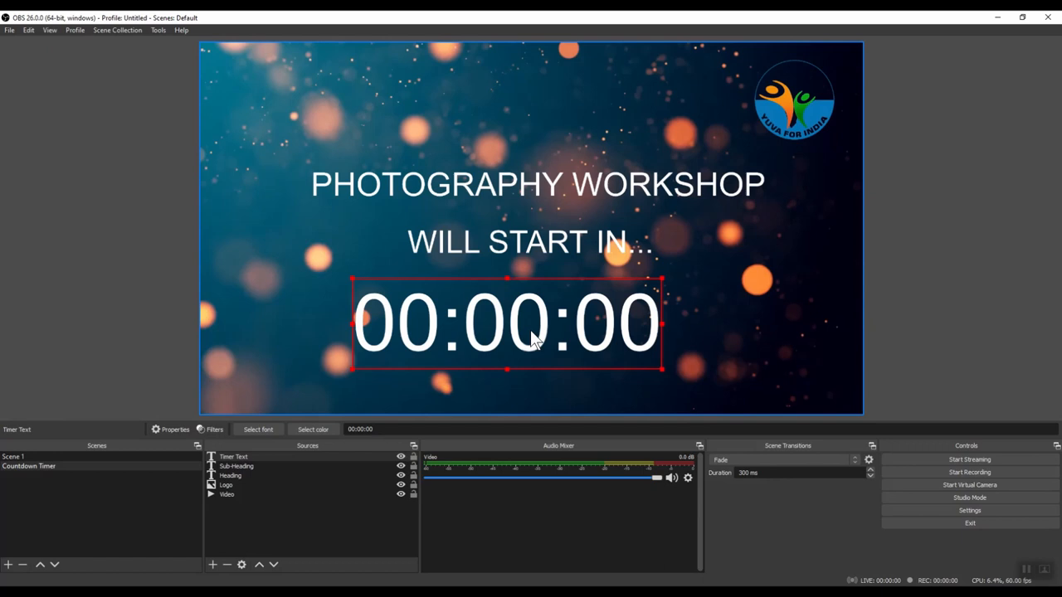
{"action": "left_click_drag", "start_coordinate": [662, 369], "coordinate": [746, 396]}
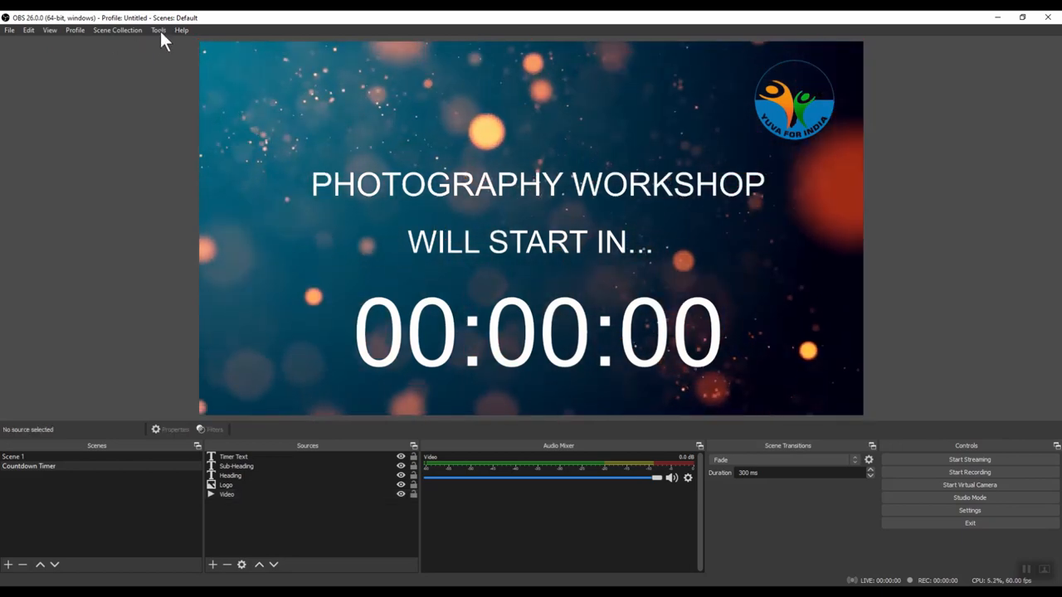
In Scripts, set countdown.lua to Duration 30 with Timer Text as its text source
{"action": "left_click", "coordinate": [158, 30]}
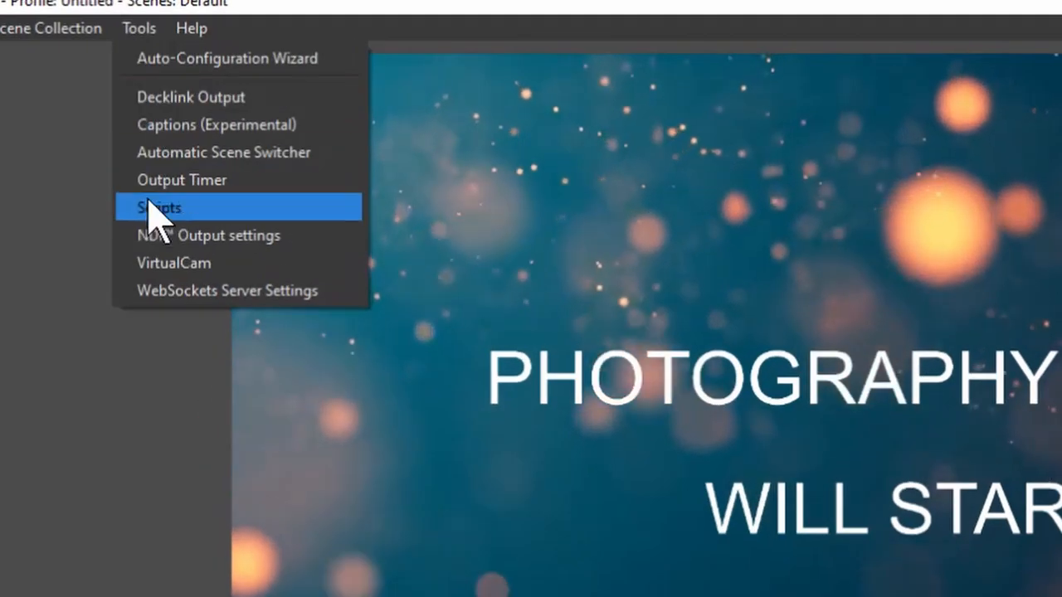
{"action": "left_click", "coordinate": [158, 208]}
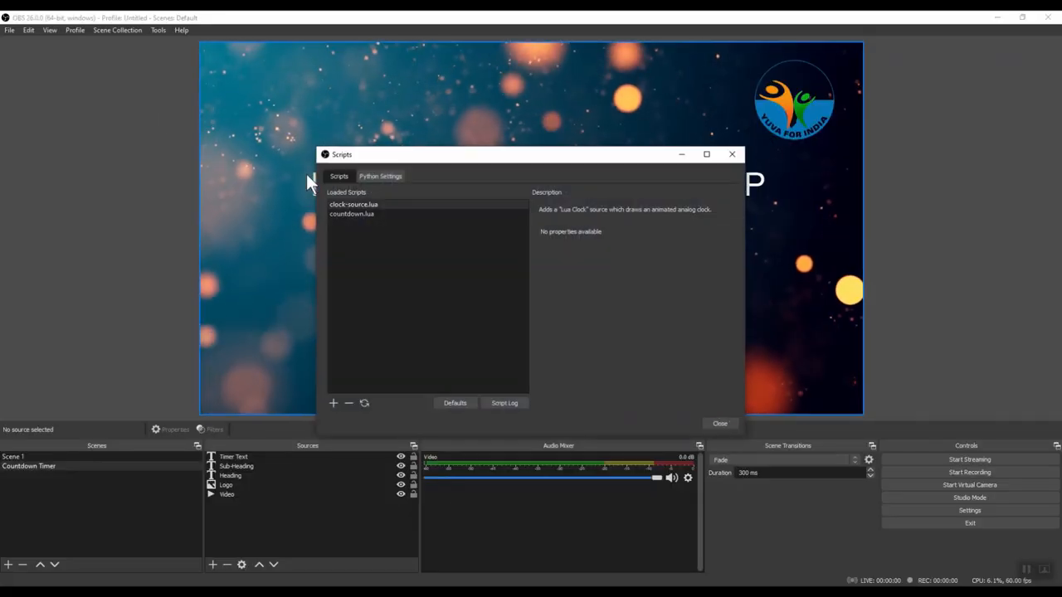
{"action": "left_click", "coordinate": [351, 214]}
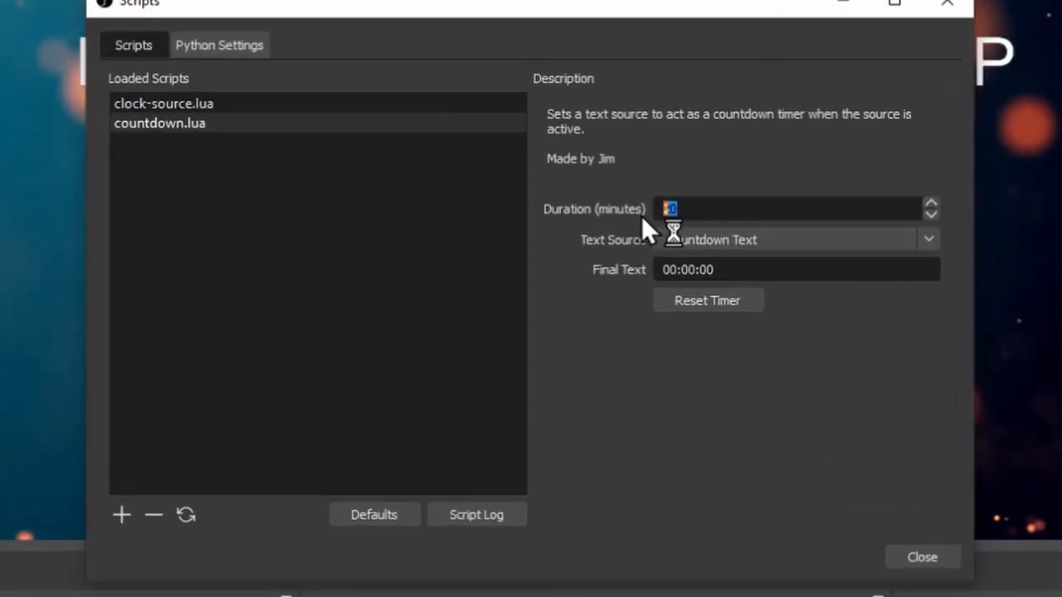
{"action": "type", "text": "30"}
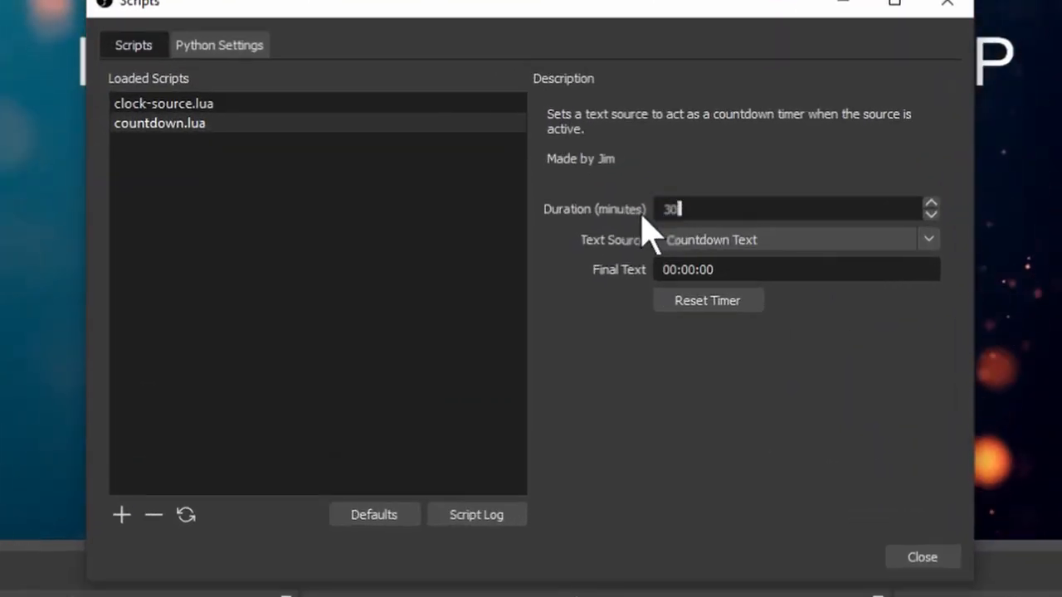
{"action": "mouse_move", "coordinate": [769, 269]}
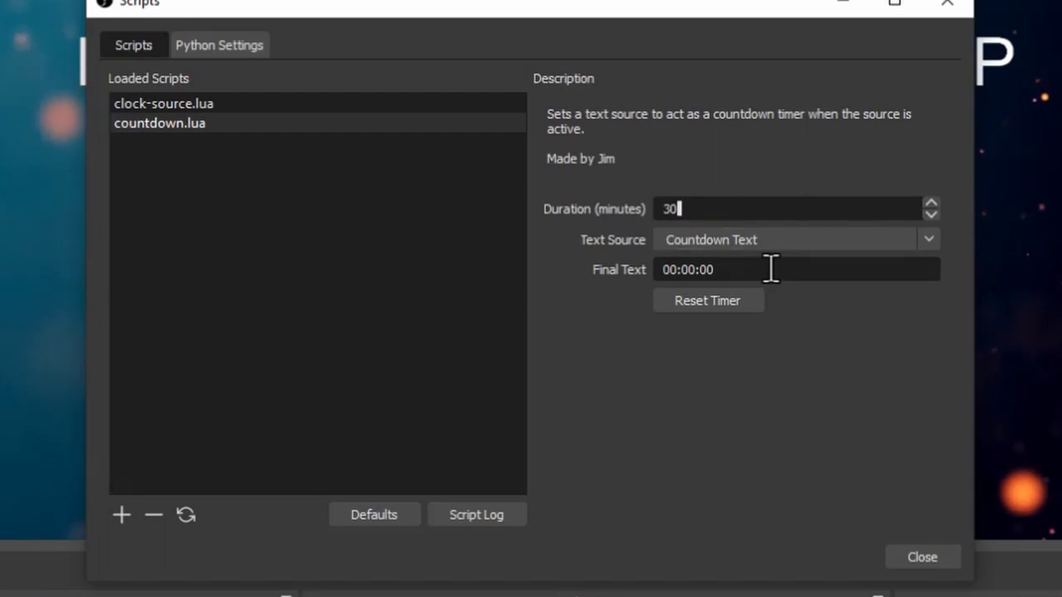
{"action": "left_click", "coordinate": [928, 240]}
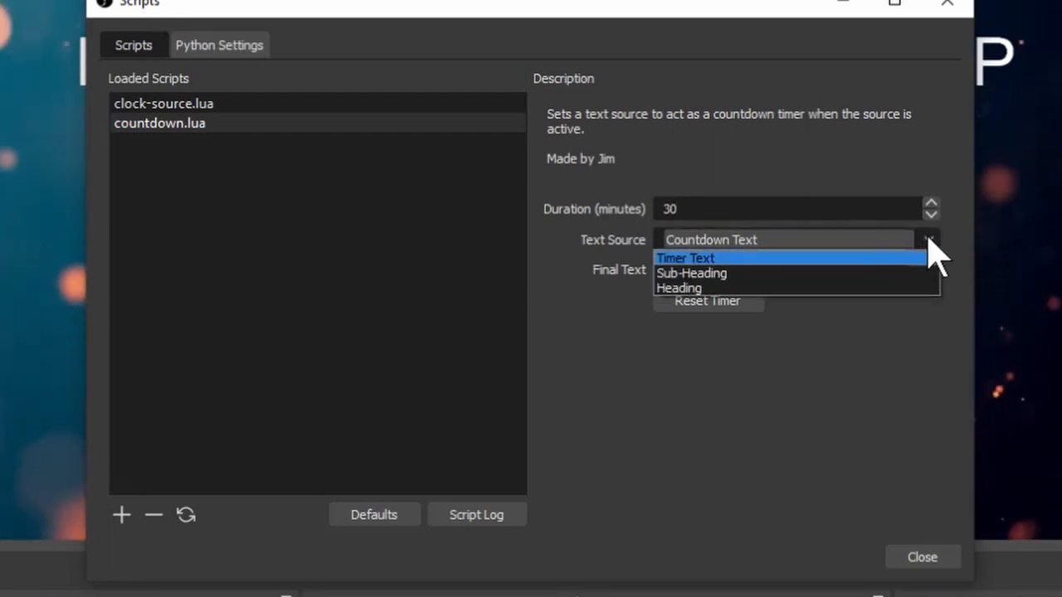
{"action": "mouse_move", "coordinate": [680, 270]}
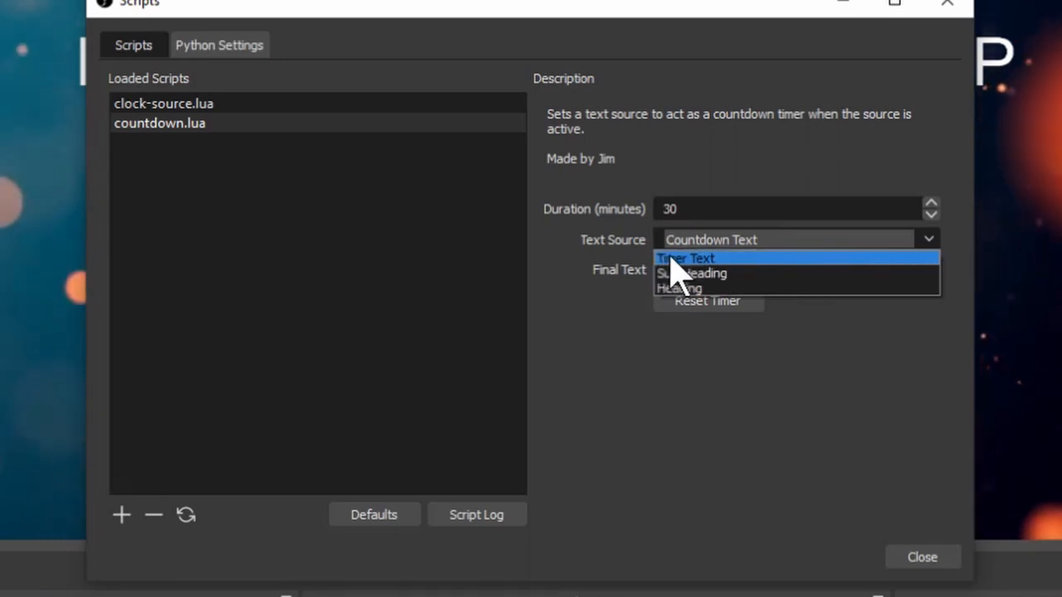
{"action": "left_click", "coordinate": [686, 258]}
{"action": "type", "text": "00:00:00"}
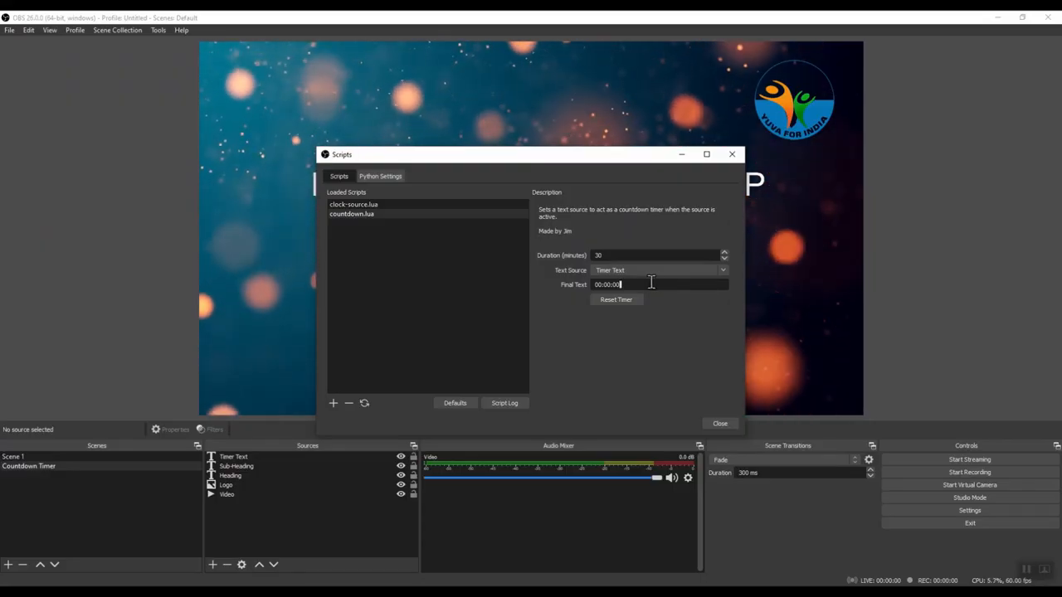
{"action": "left_click", "coordinate": [719, 424]}
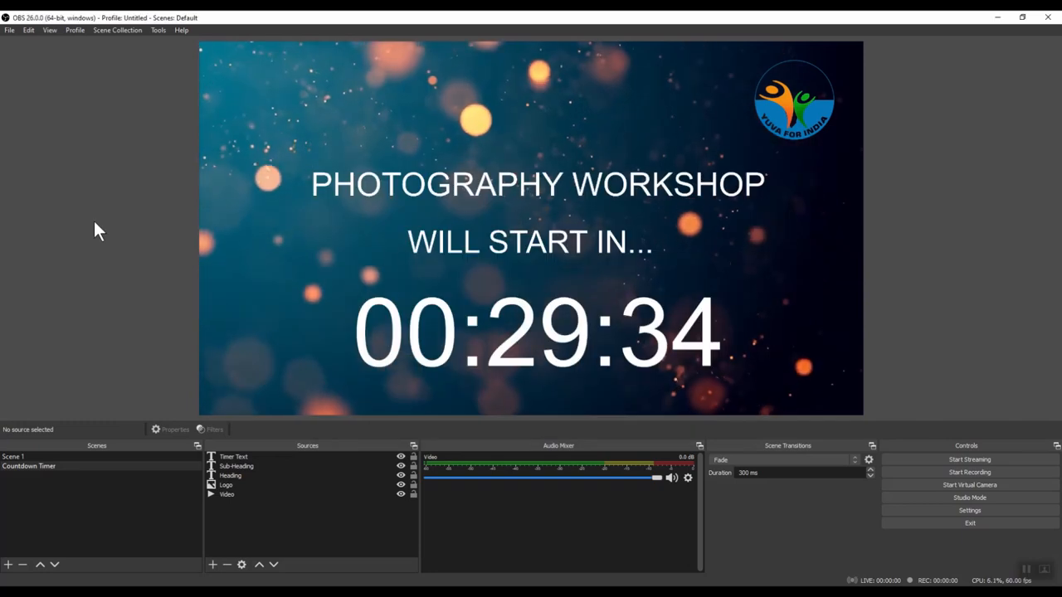